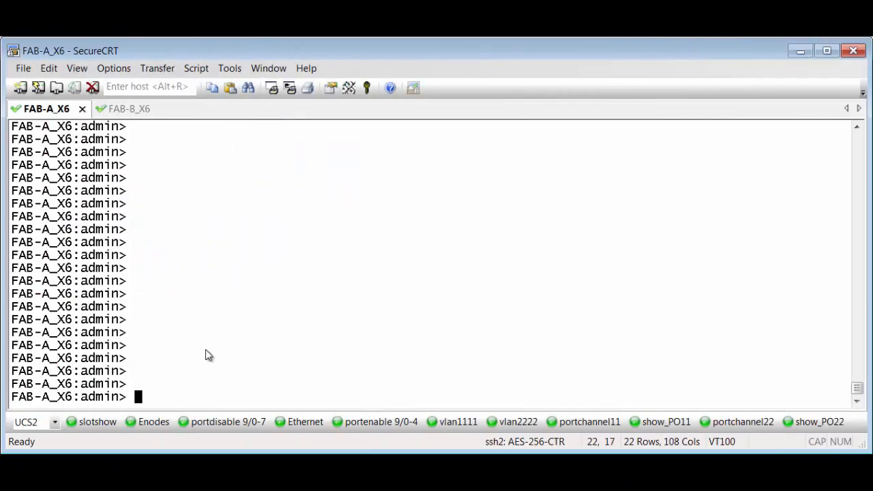
List Fabric A's slot blades, then run fcoe --config -enodes 10 to create enodes 1800–1809
click(97, 421)
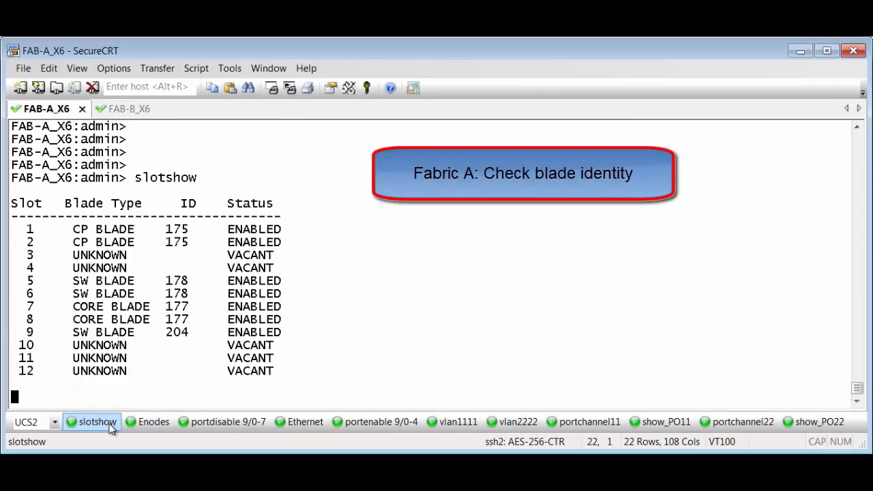
key(Return)
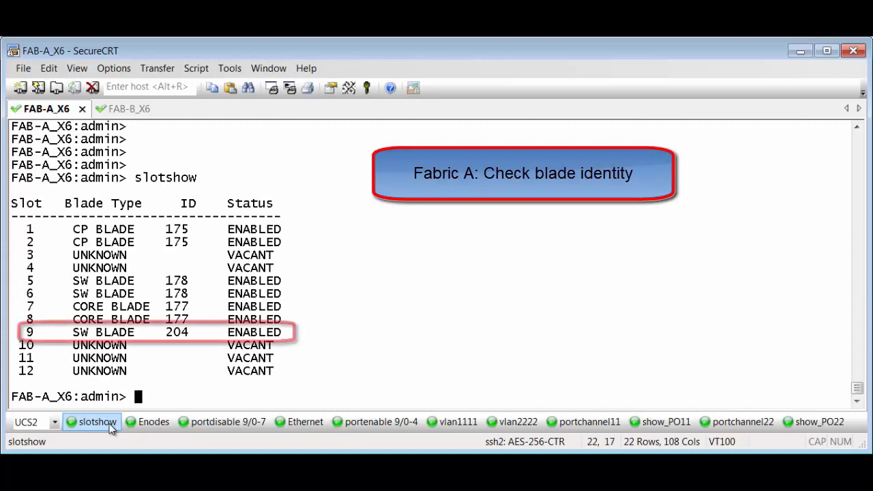
click(153, 422)
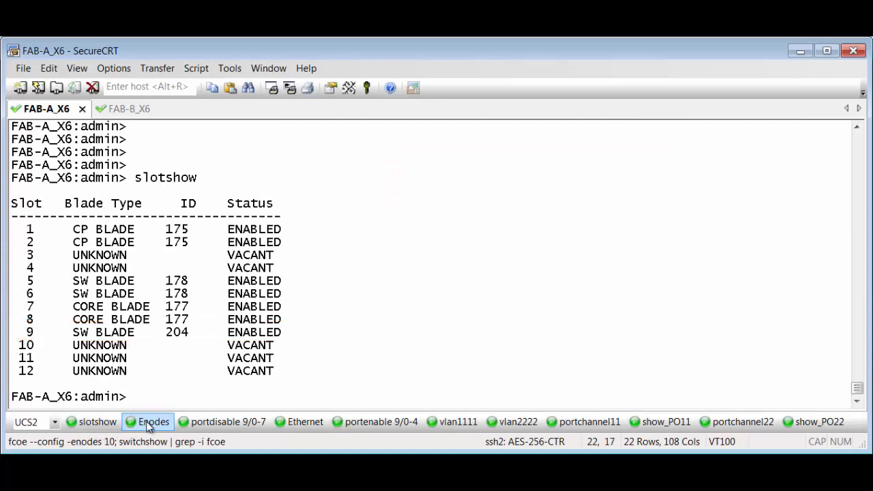
click(153, 422)
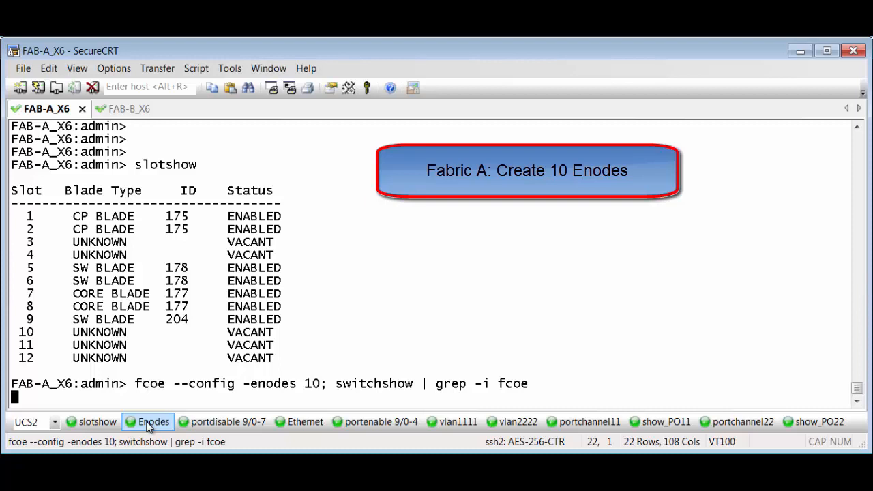
key(Return)
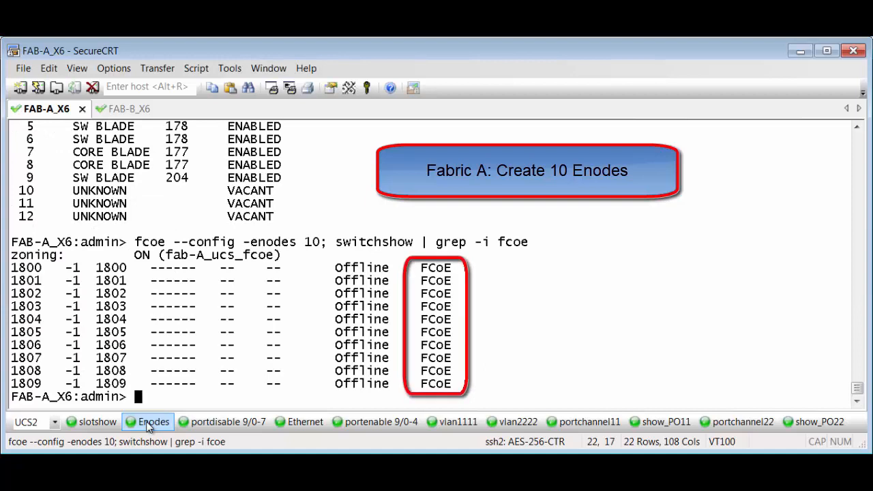
click(228, 421)
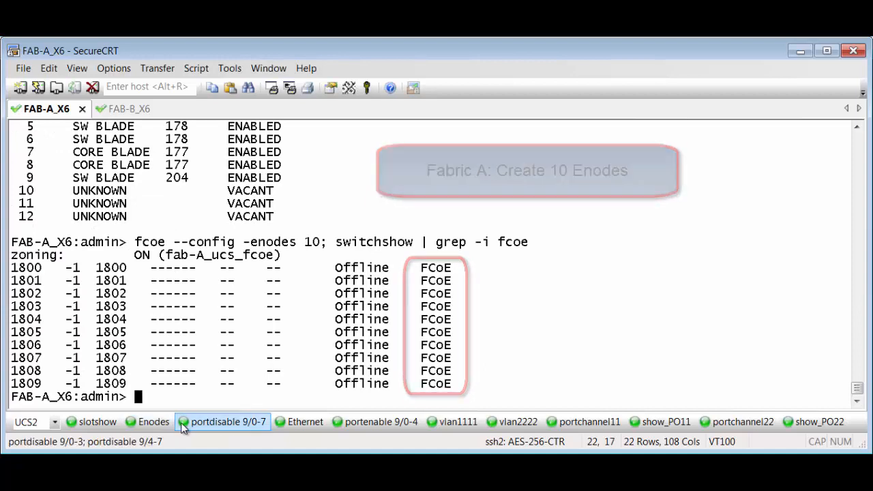
Disable ports 9/0-3 and 9/4-7, make them Ethernet type, and re-enable 9/0 and 9/4
click(228, 422)
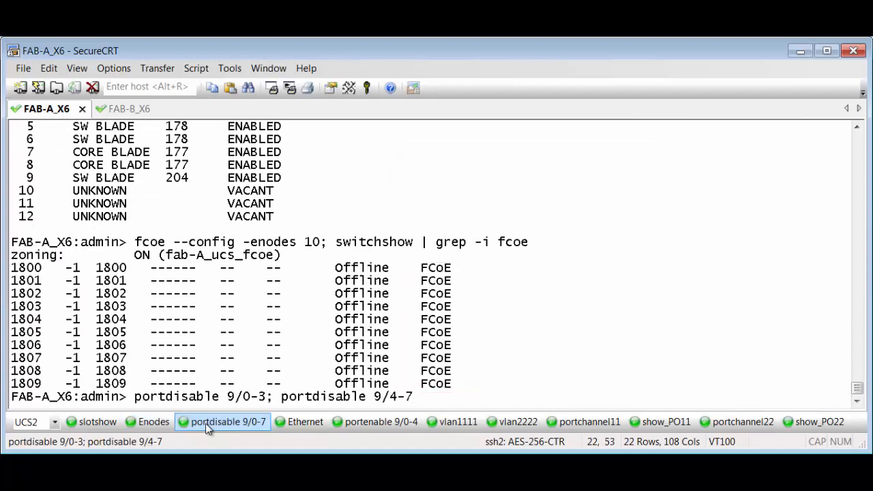
click(305, 421)
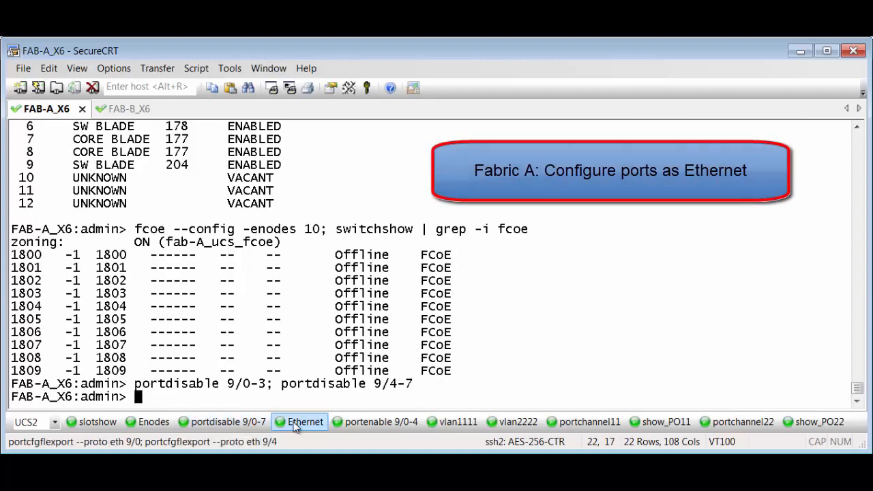
click(305, 422)
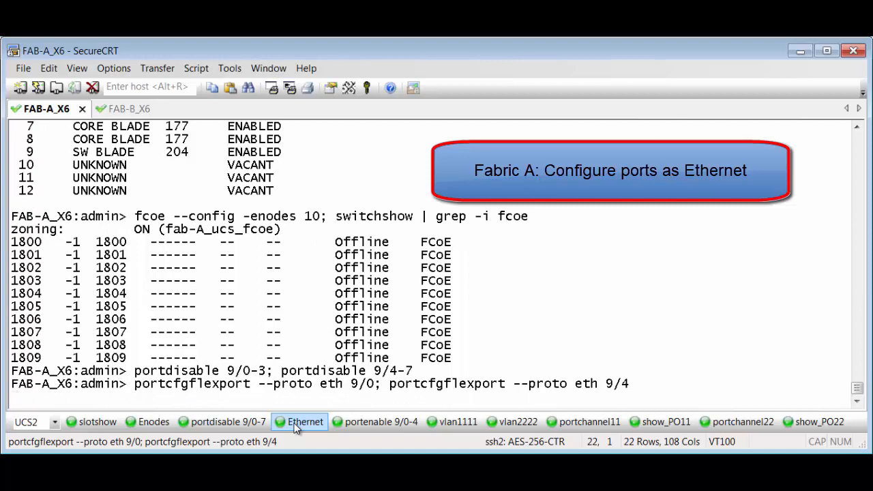
key(Return)
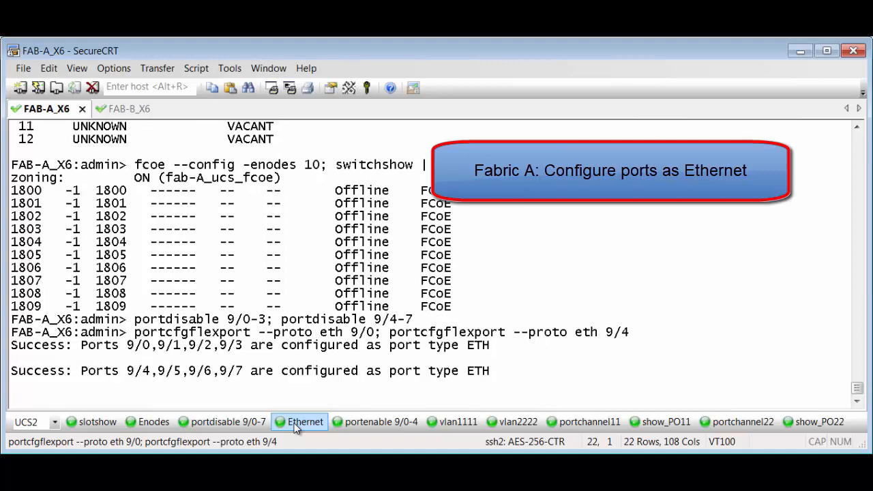
click(381, 421)
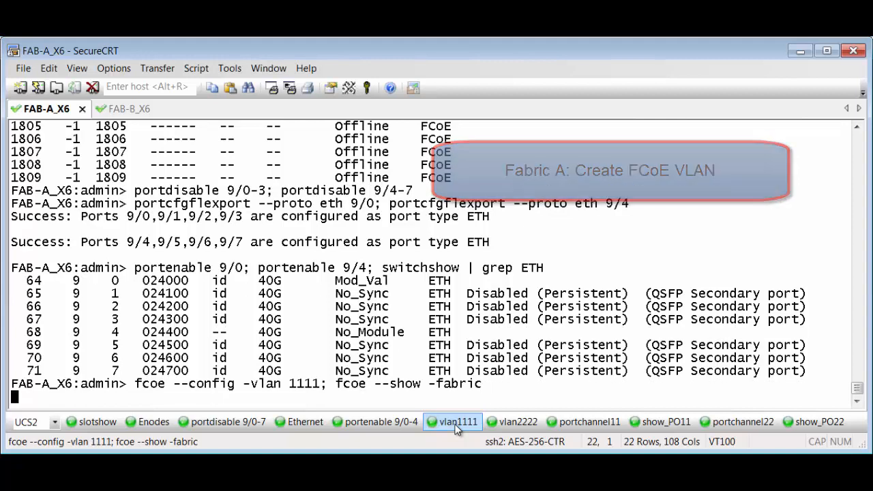
Create FCoE VLAN 1111, then create and enable Fab_A_PO11 with members 9/0 and 9/4
click(588, 421)
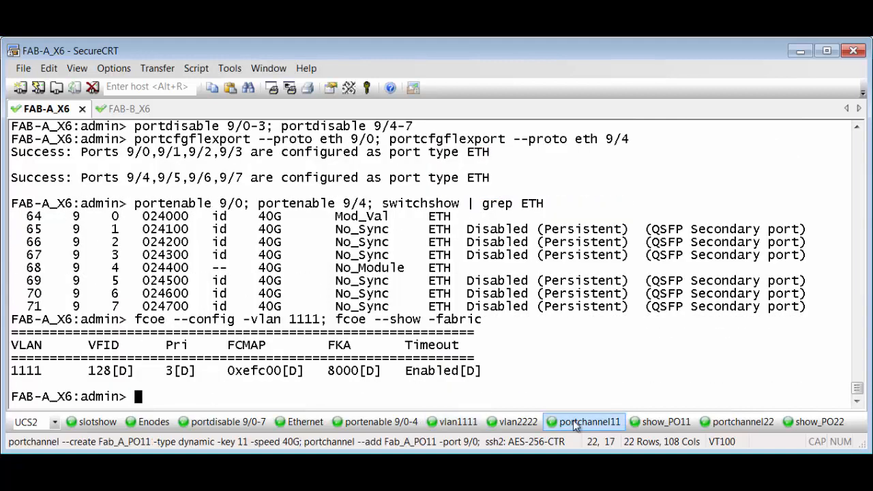
click(588, 422)
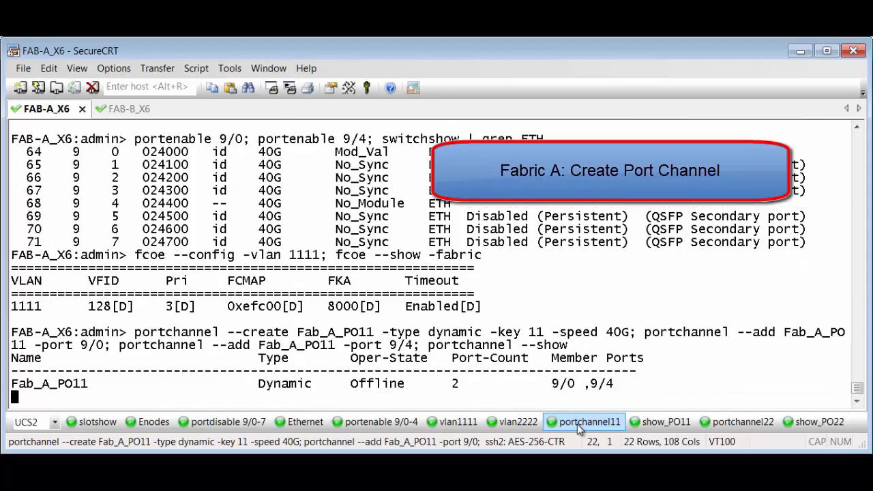
click(665, 421)
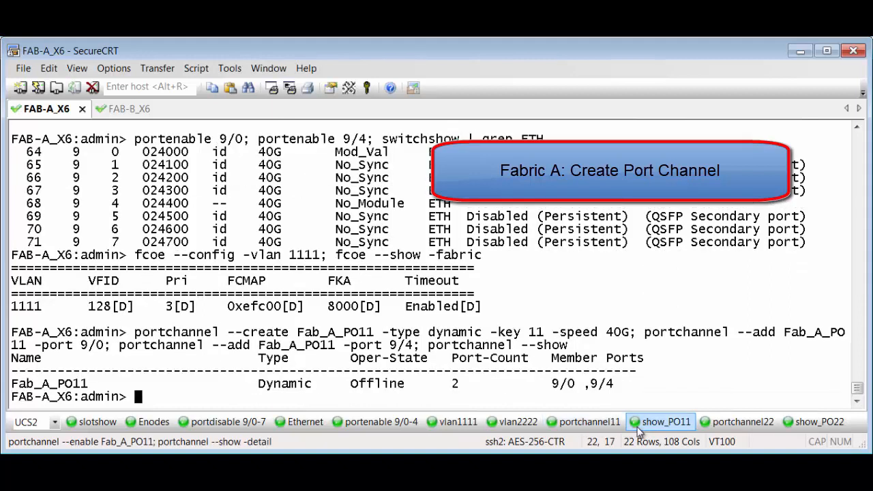
click(666, 422)
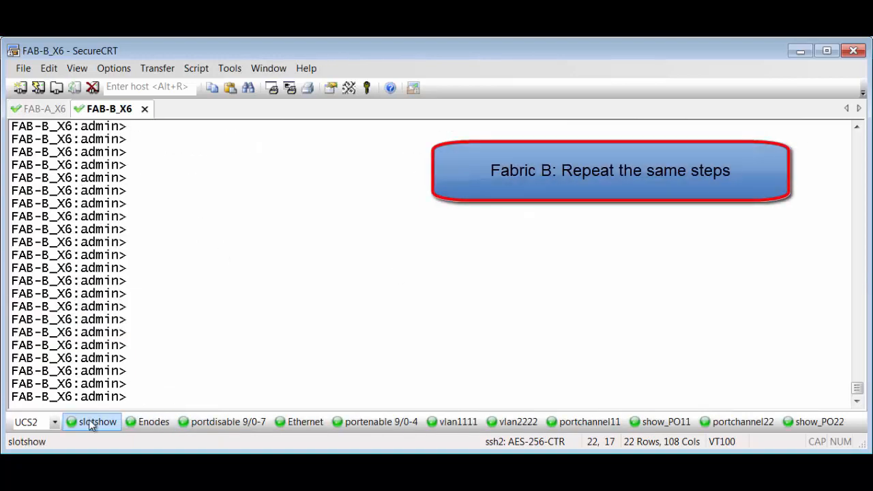
On Fabric B, list blades, create 10 enodes, and set ports 9/0–9/7 to Ethernet type
click(97, 421)
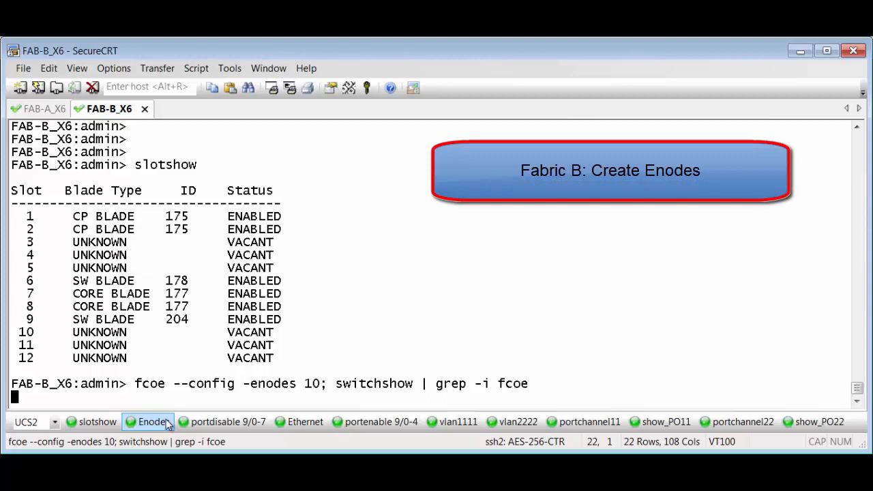
key(Return)
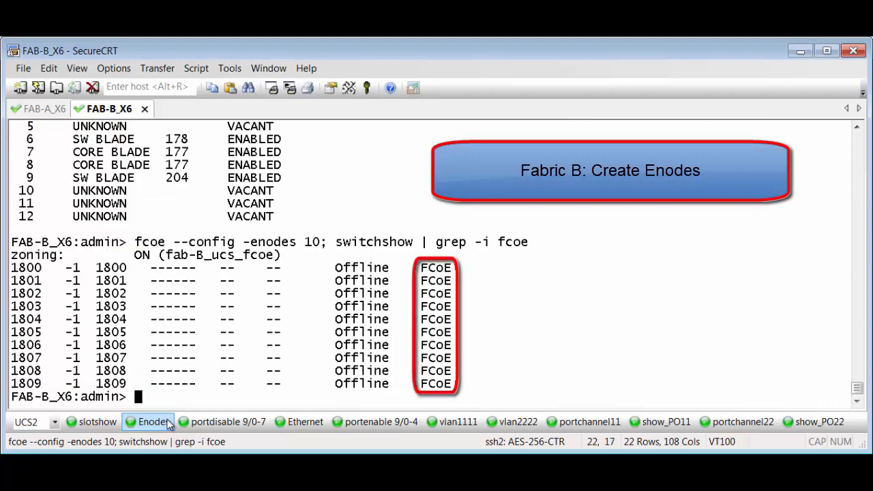
click(228, 422)
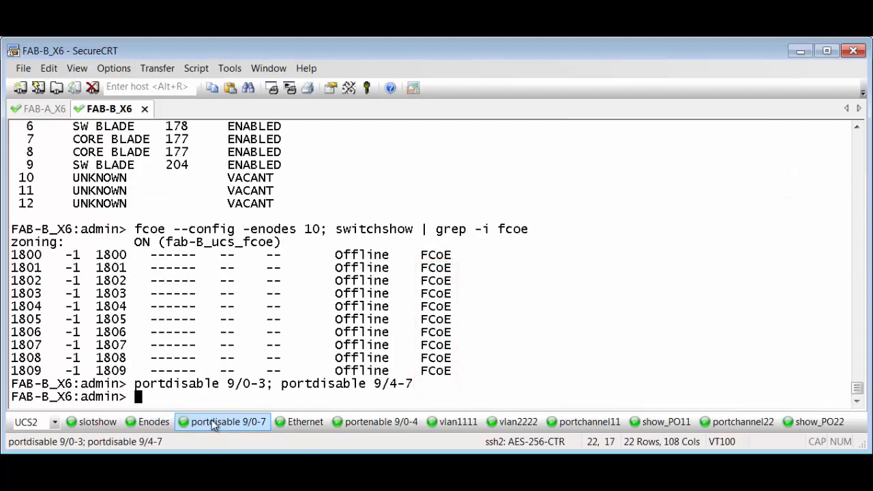
click(304, 422)
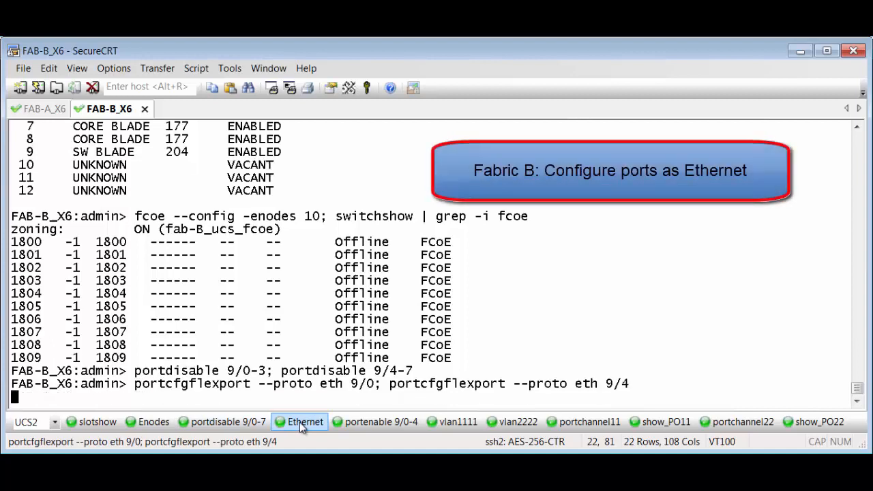
key(Return)
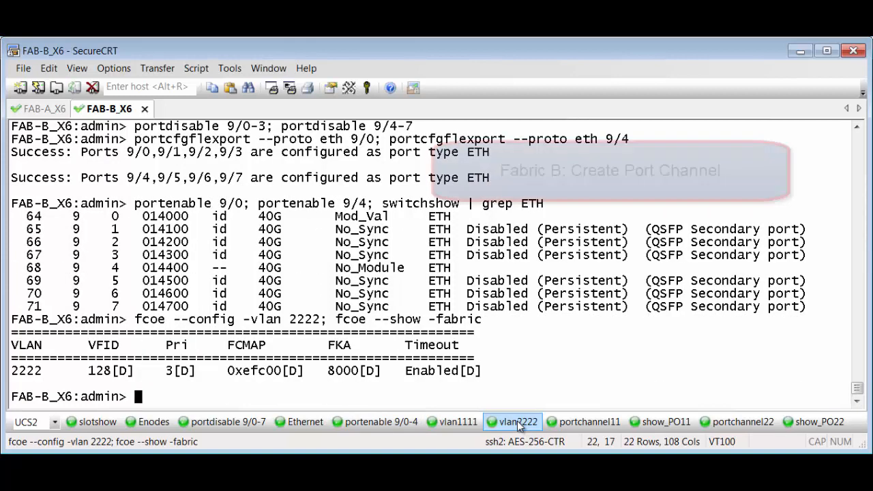
Create port channel Fab_B_PO22 with ports 9/0 and 9/4 and enable it with details
click(742, 422)
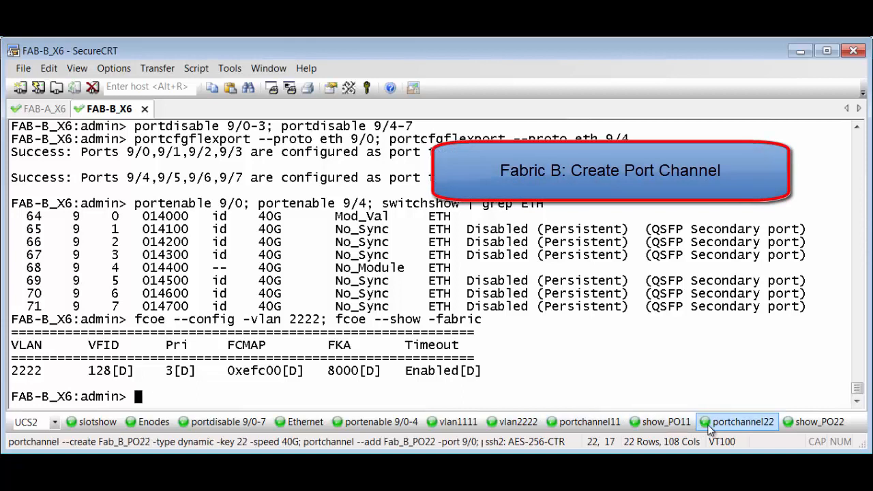
click(742, 421)
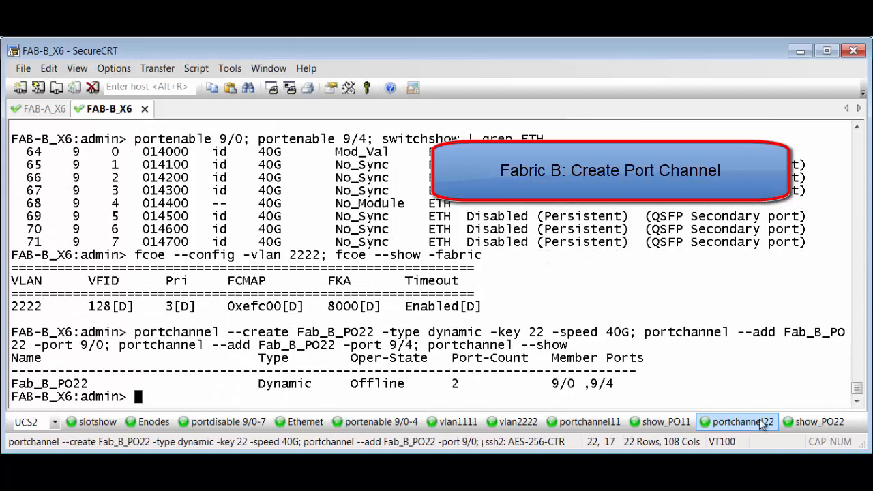
click(819, 422)
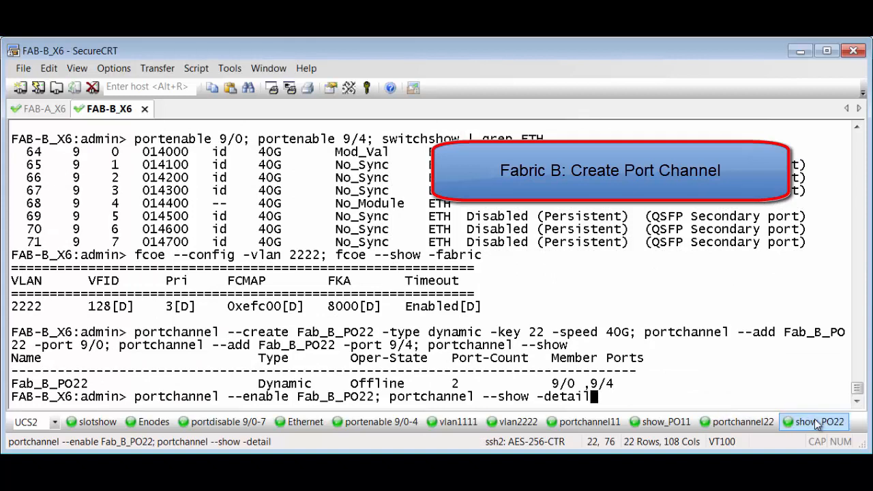
scroll(up, 3)
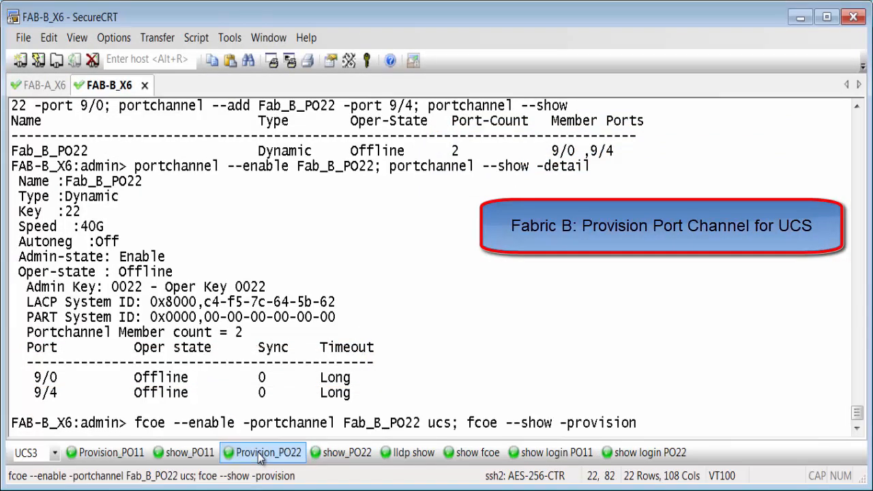
Run fcoe --enable -portchannel Fab_B_PO22 ucs, confirm with y, and show its status
key(Return)
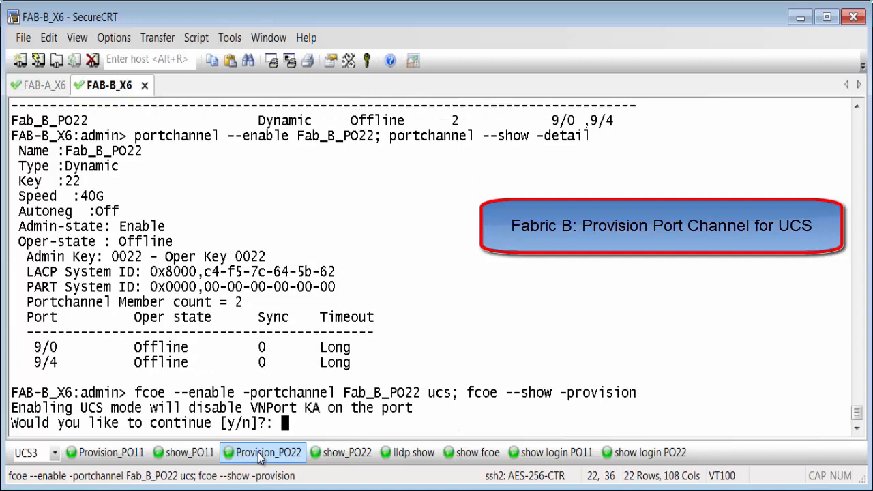
text(y)
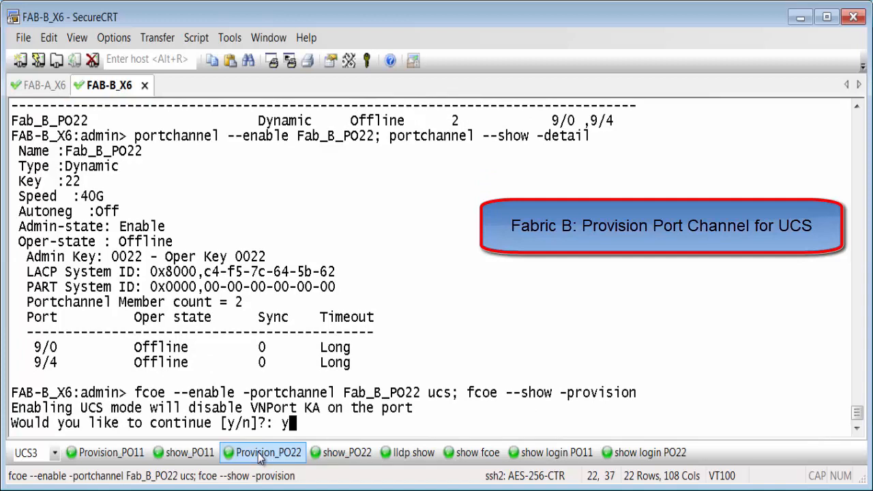
key(Return)
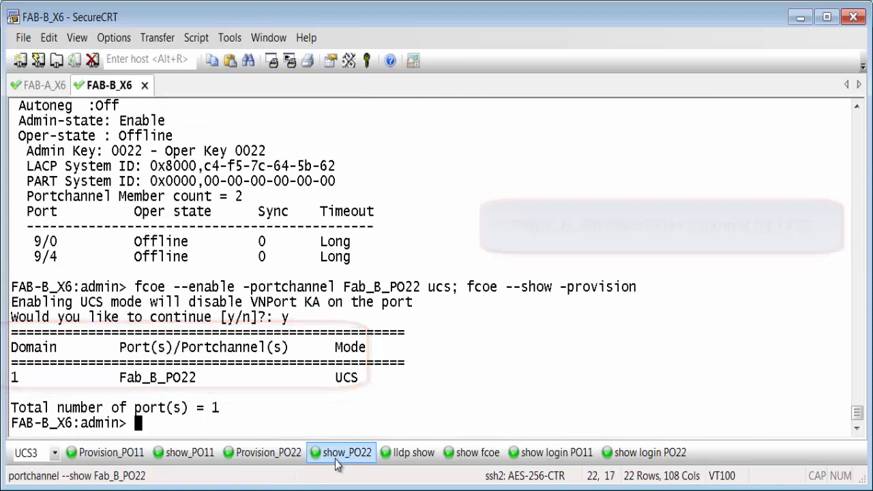
click(347, 452)
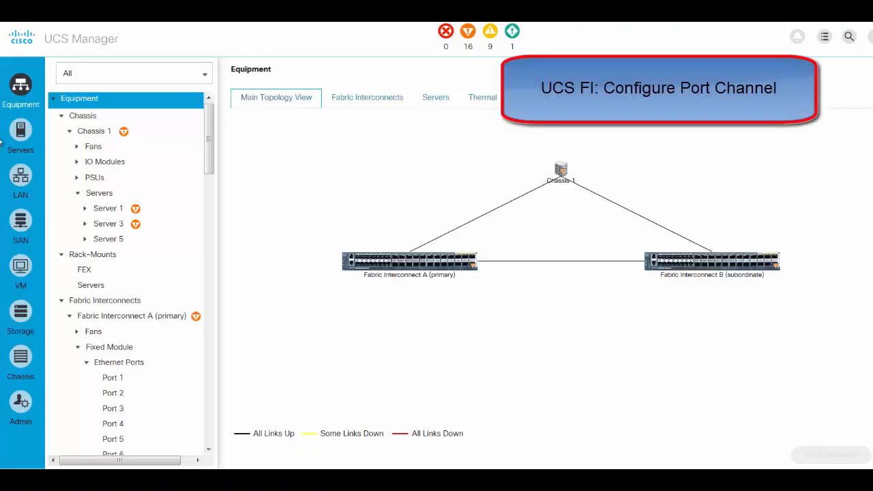
In the SAN tab, open the context menu for SAN Cloud > Fabric A
click(20, 226)
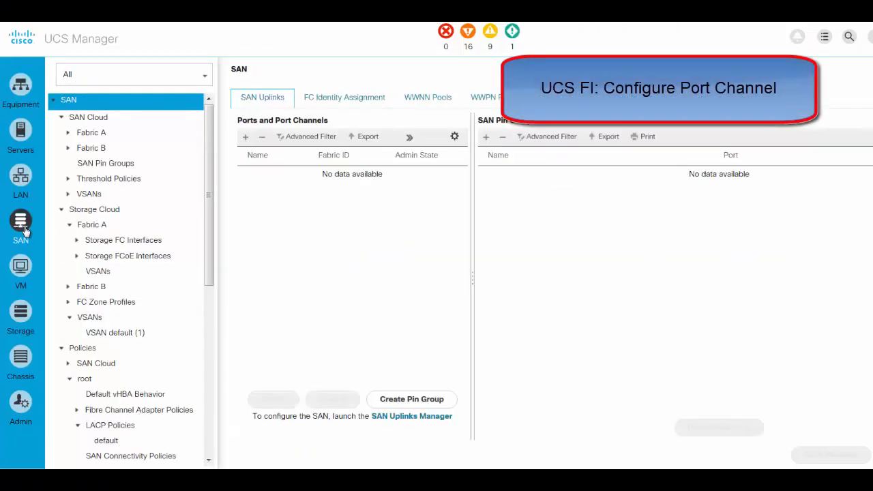
click(78, 132)
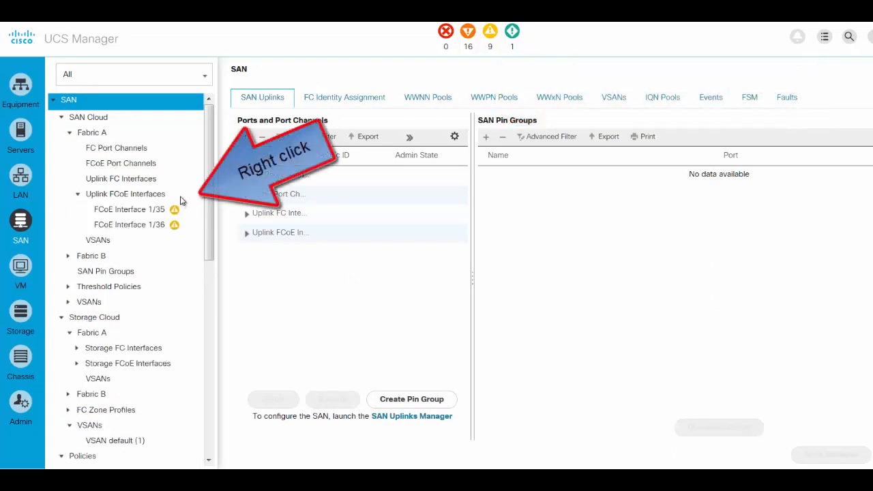
right_click(92, 131)
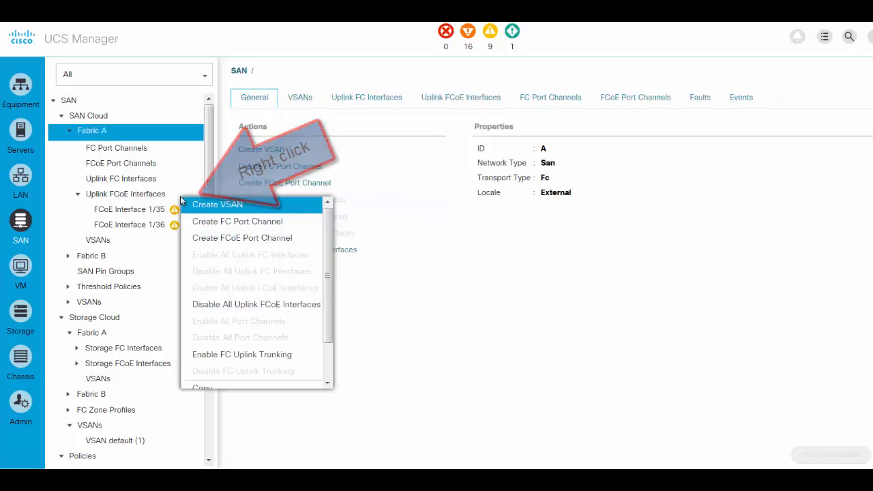
mouse_move(242, 238)
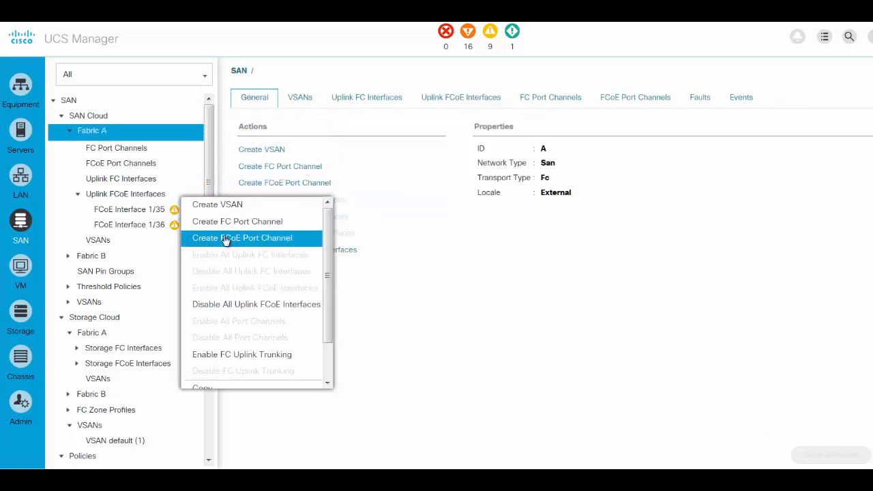
Start an FCoE port channel on Fabric A with ID 11 and name Brocade_A_PO11
click(243, 238)
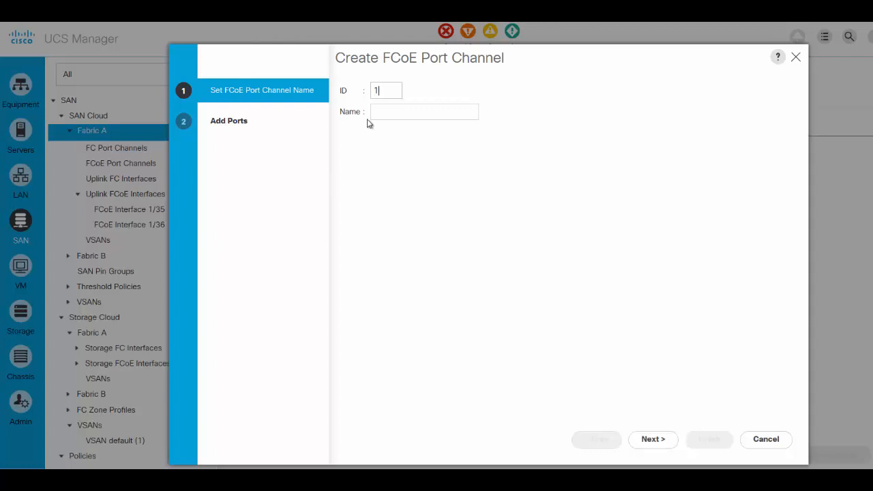
text(1)
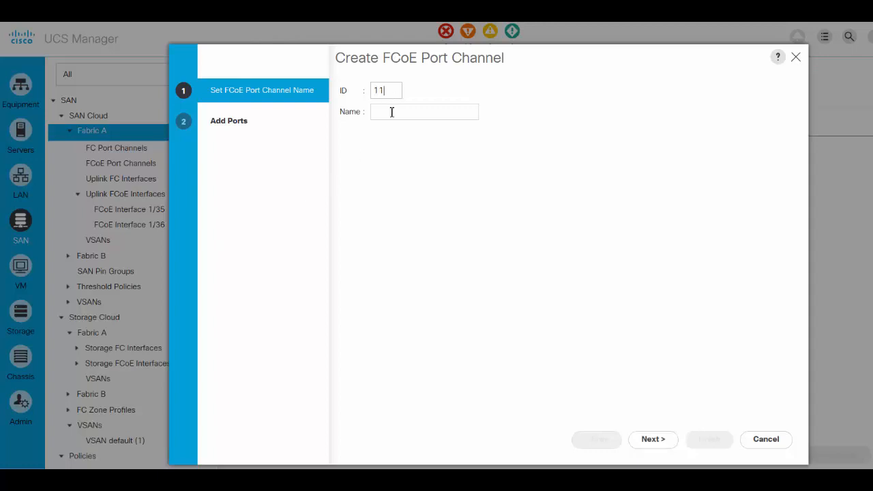
text(Br)
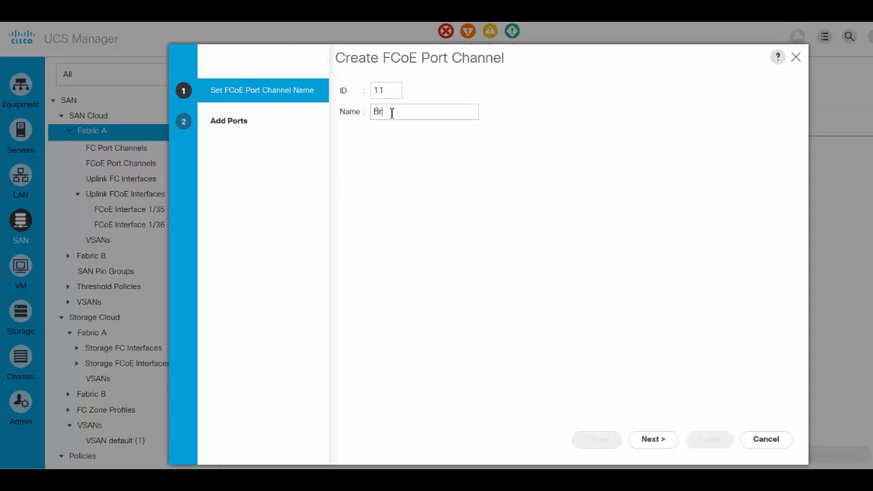
text(ocade)
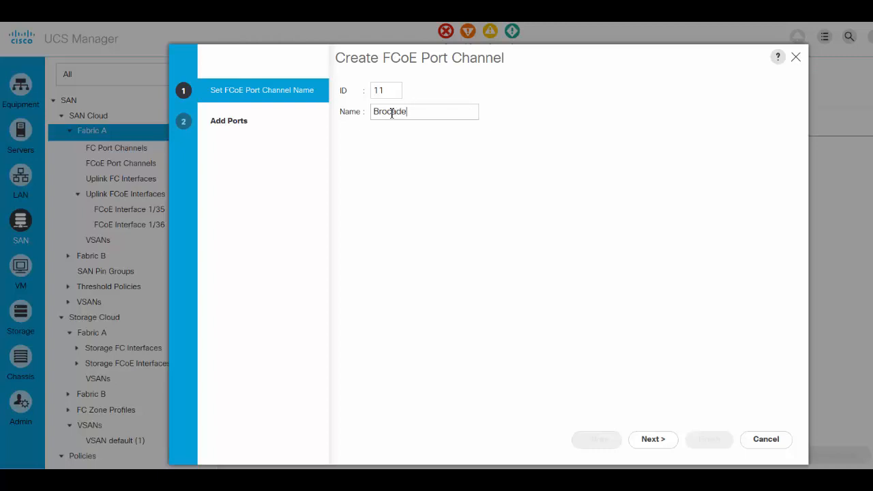
text(_A_)
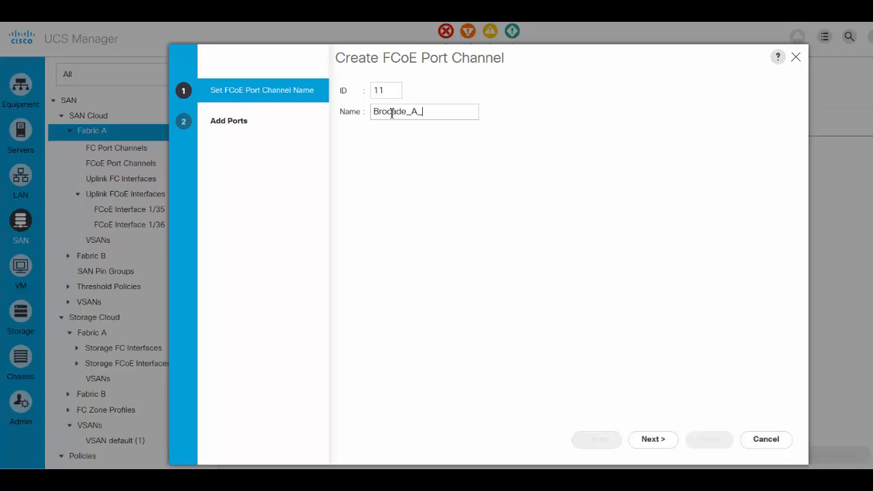
text(PO11)
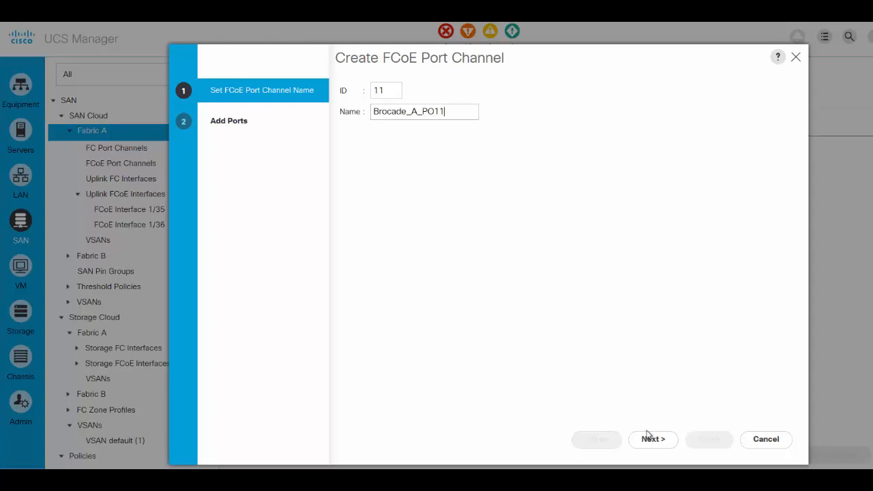
Add ports 35 and 36, finish creating the channel, and expand Fabric B's uplink FCoE interfaces
click(652, 439)
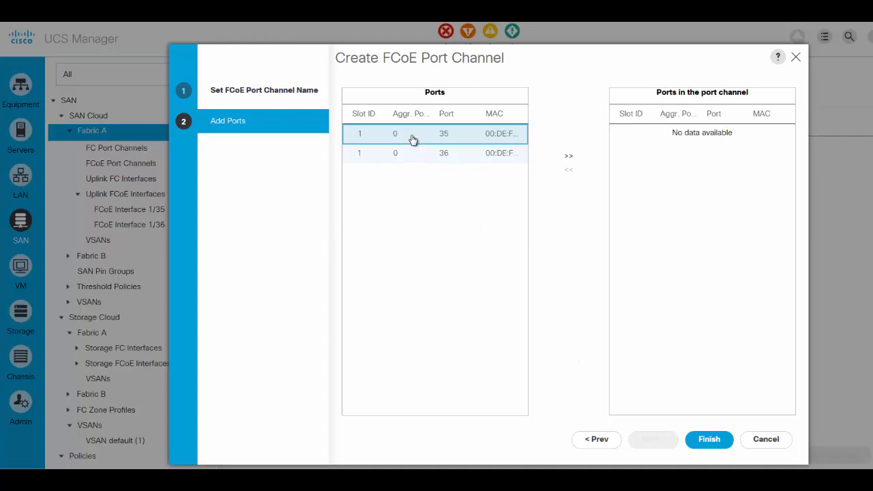
click(444, 153)
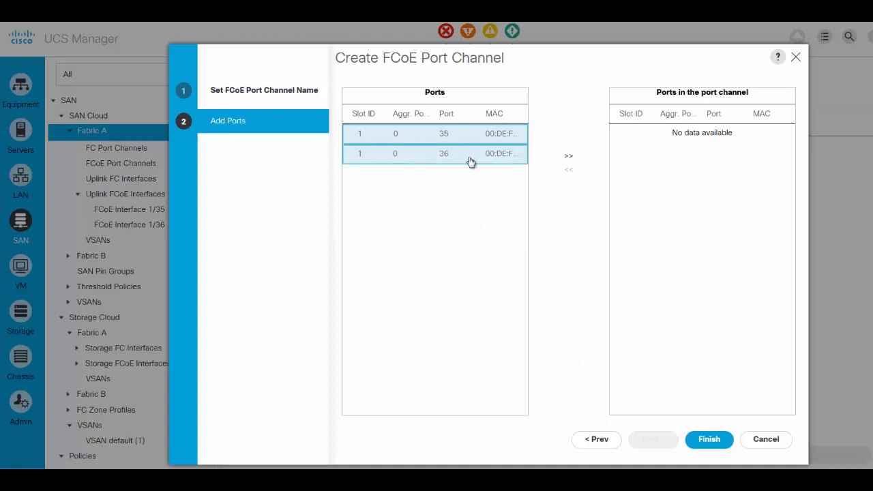
click(568, 155)
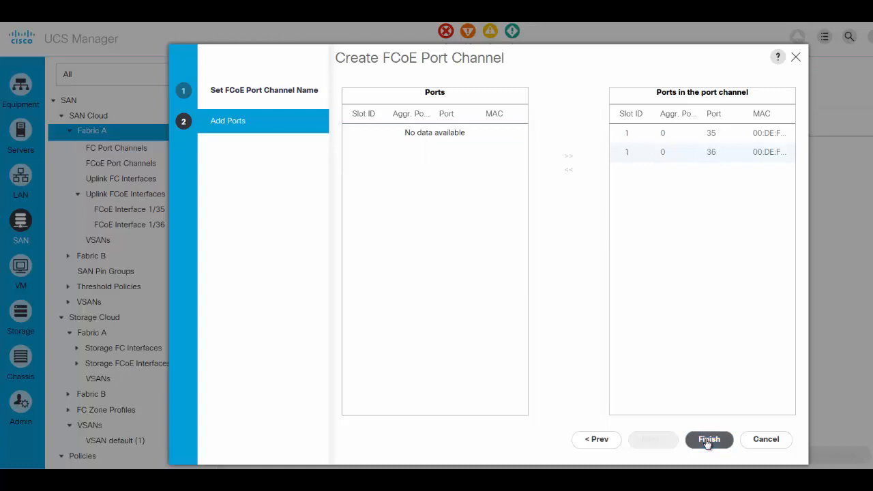
click(709, 438)
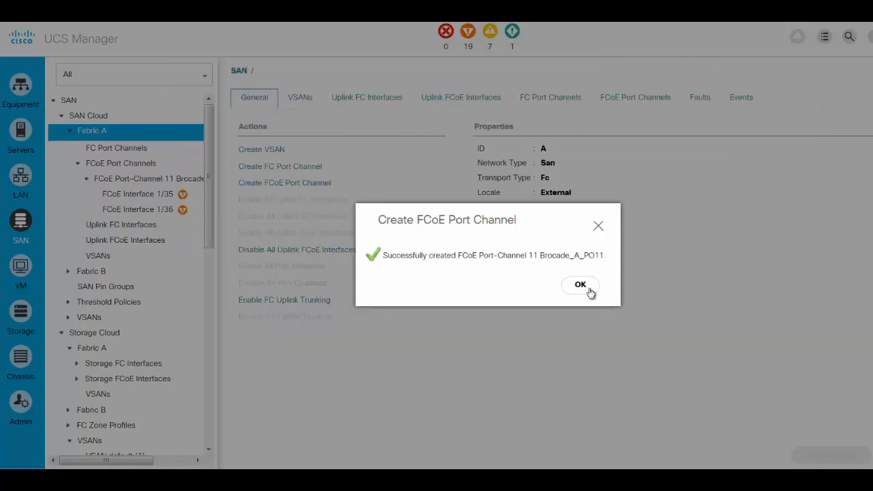
click(580, 284)
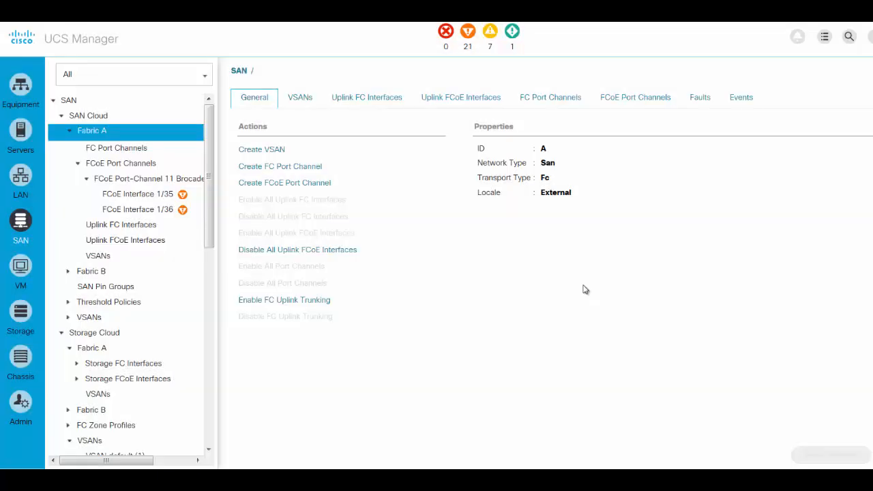
click(67, 270)
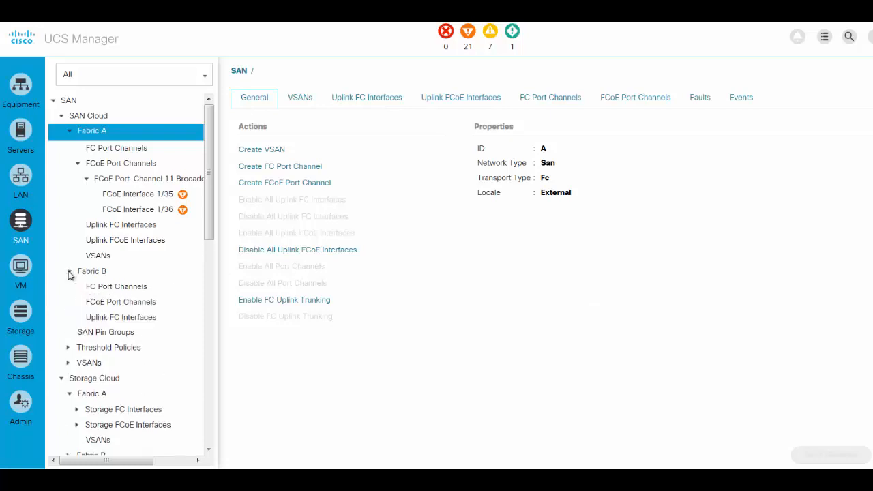
click(78, 333)
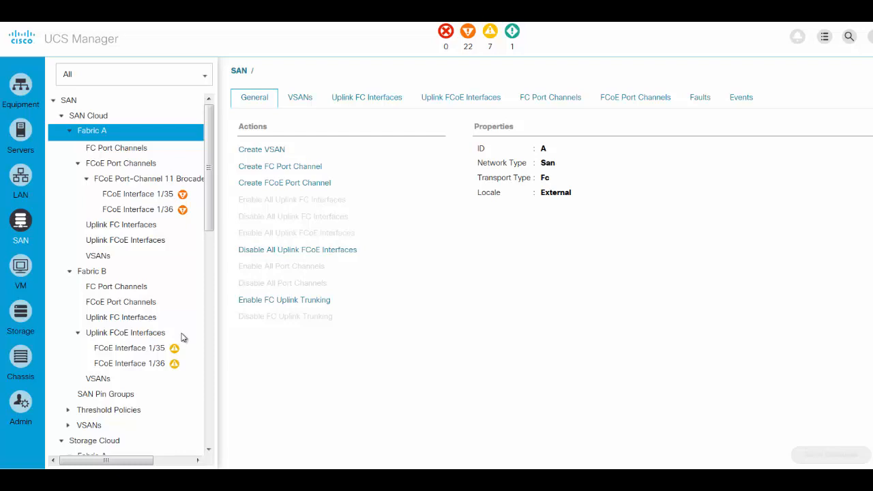
Start an FCoE port channel on Fabric B with ID 22 and name Brocade_B_PO22
right_click(92, 269)
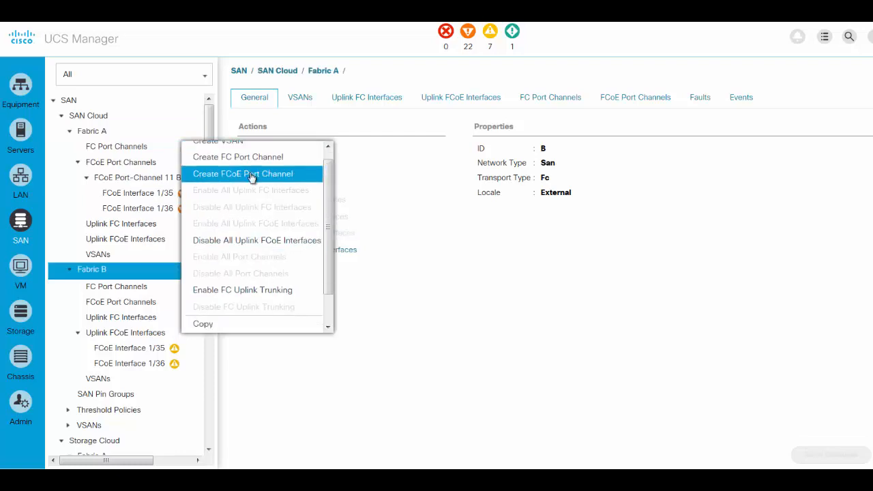
click(243, 174)
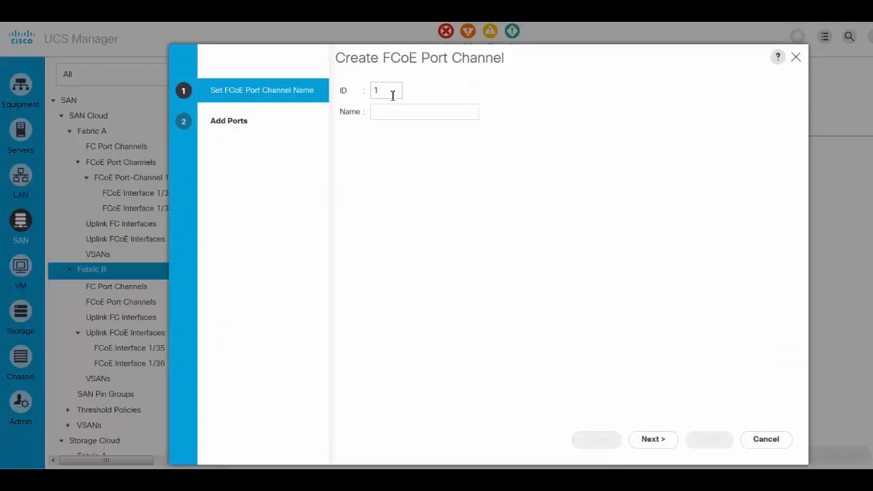
text(22)
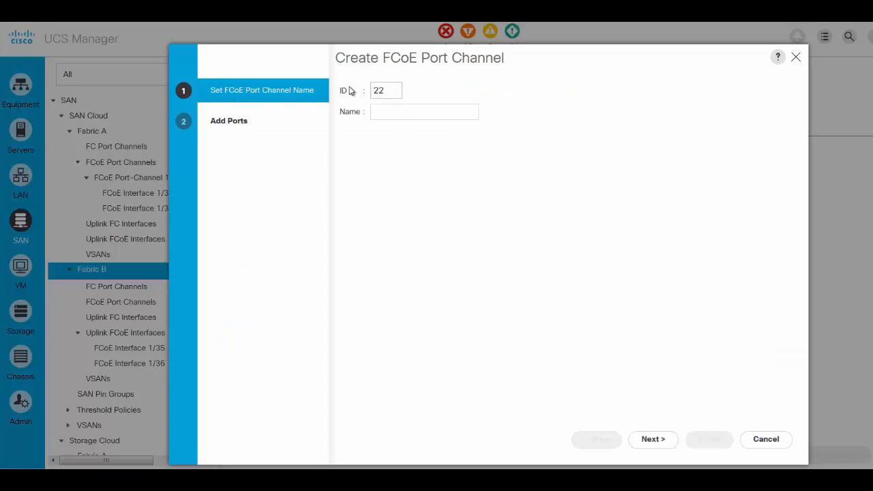
text(B)
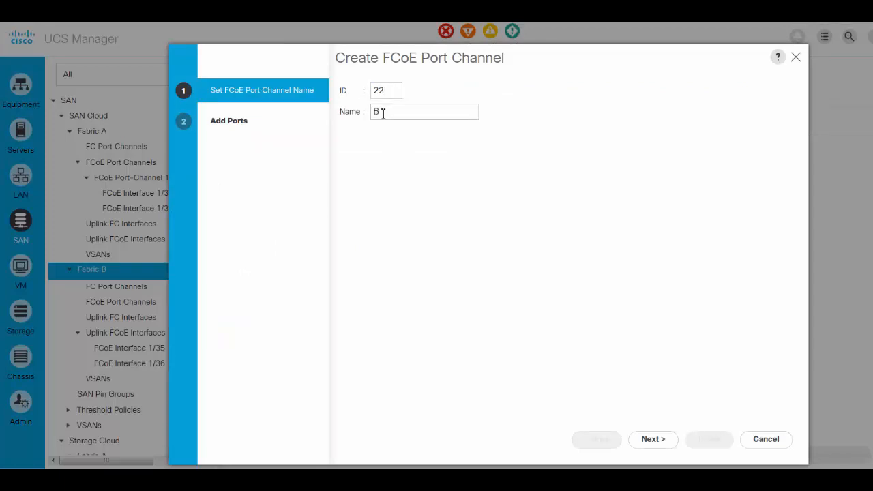
text(rocad)
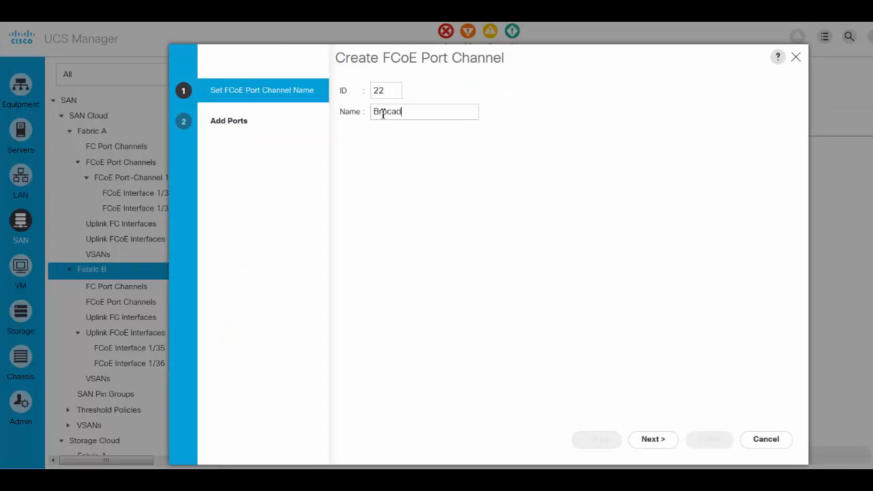
text(e_B)
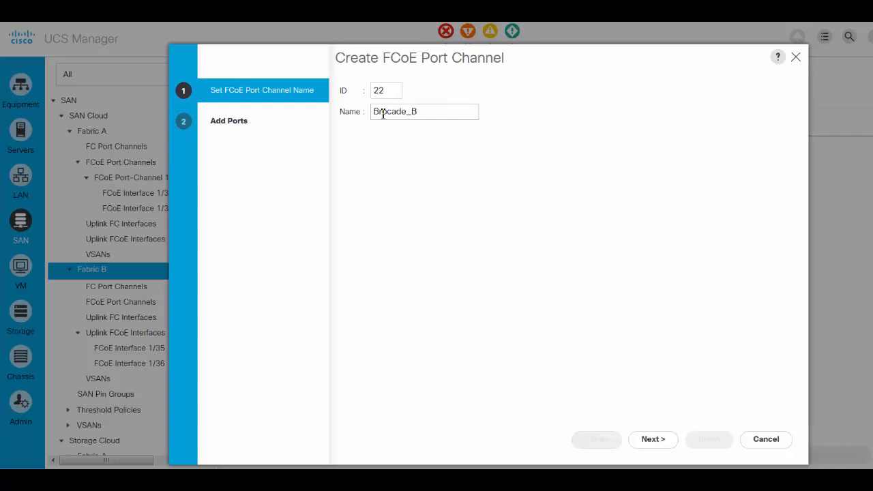
text(_PO)
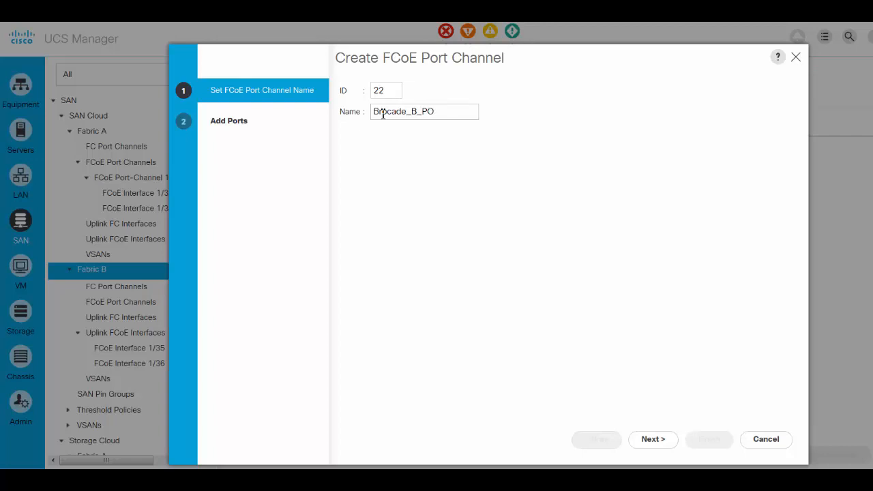
text(22)
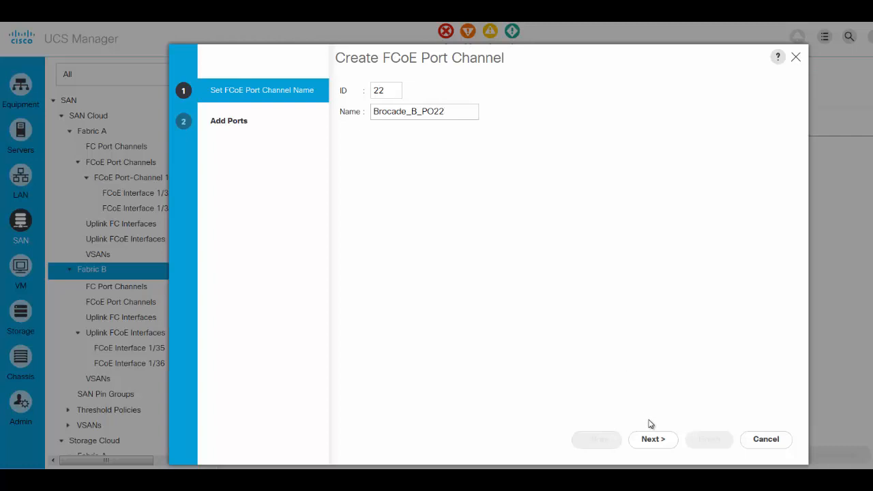
Add member ports 35 and 36 and finish creating the channel
click(652, 439)
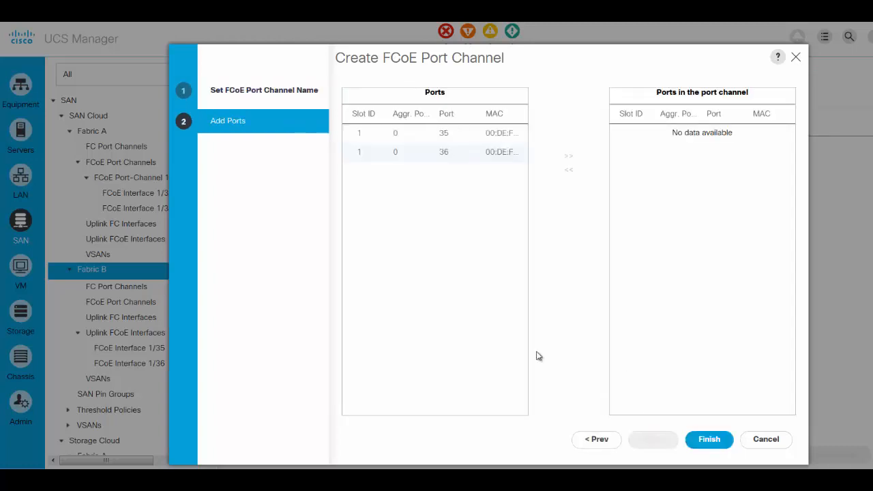
click(409, 133)
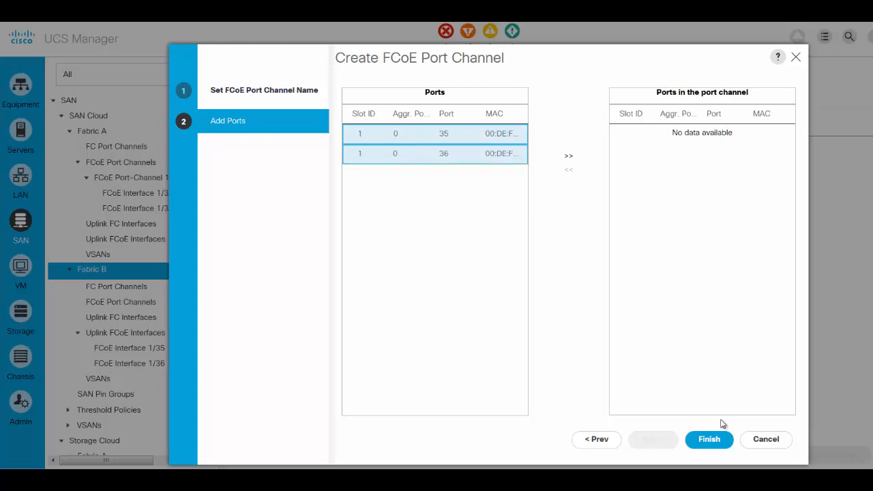
mouse_move(569, 156)
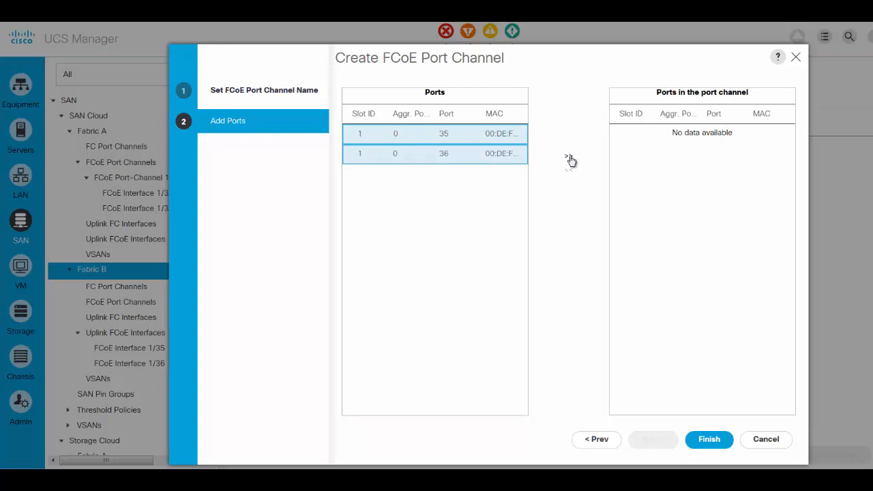
click(568, 156)
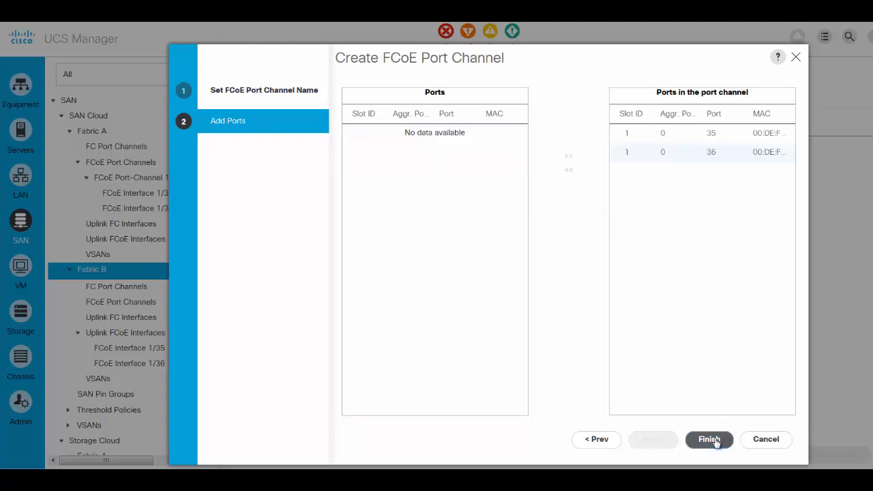
click(708, 439)
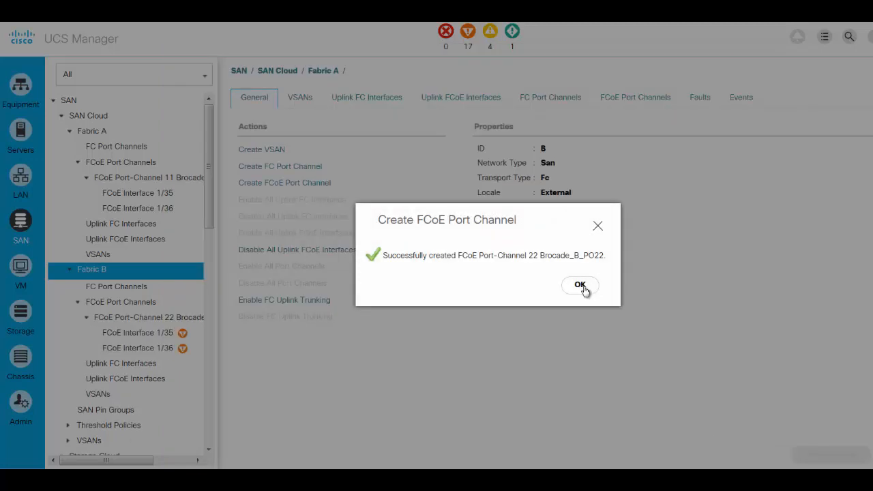
Dismiss the success message and select FCoE Port-Channel 22 to confirm both PC states are Up
click(580, 285)
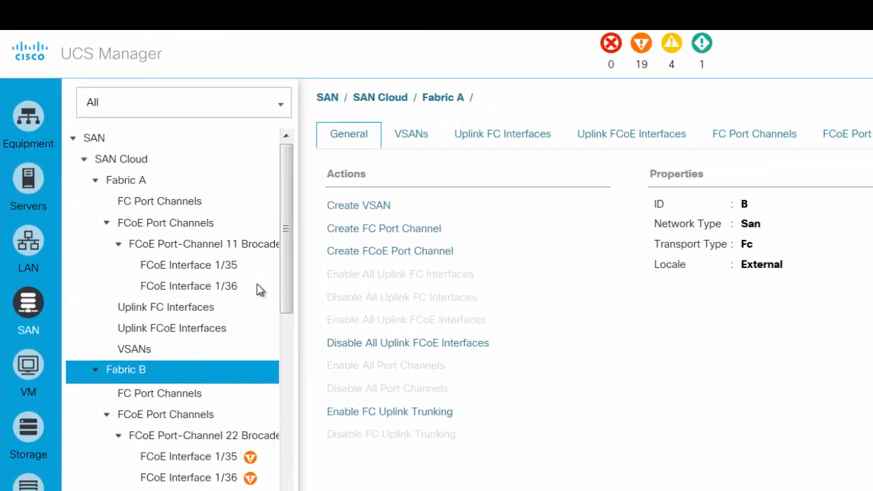
click(204, 243)
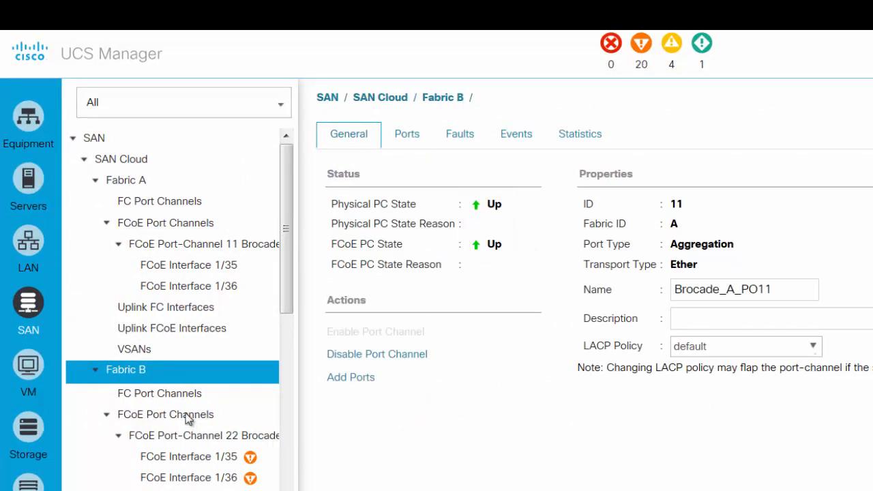
click(204, 435)
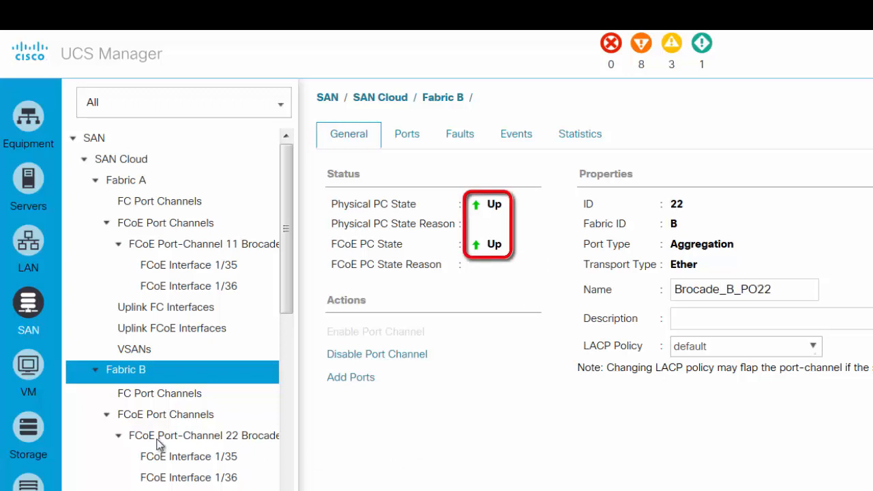
mouse_move(463, 451)
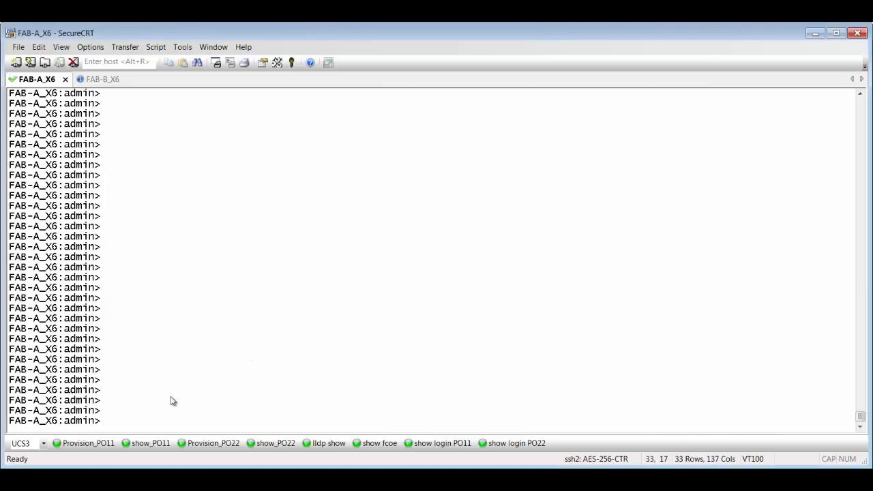
On Fabric A, check that Fab_A_PO11 is online and query LLDP neighbors
click(150, 442)
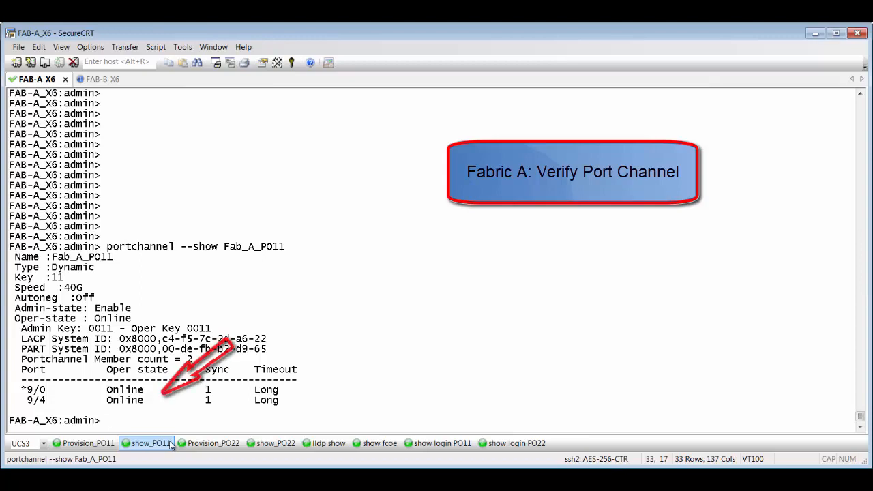
click(276, 443)
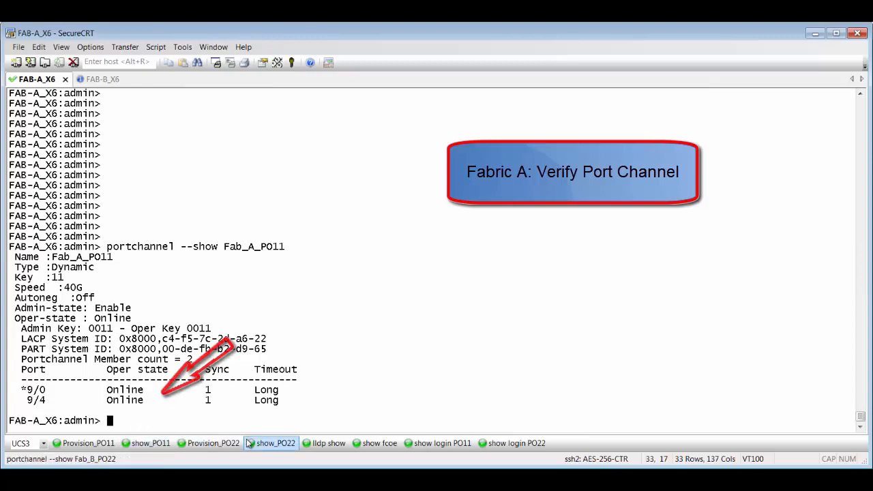
click(328, 443)
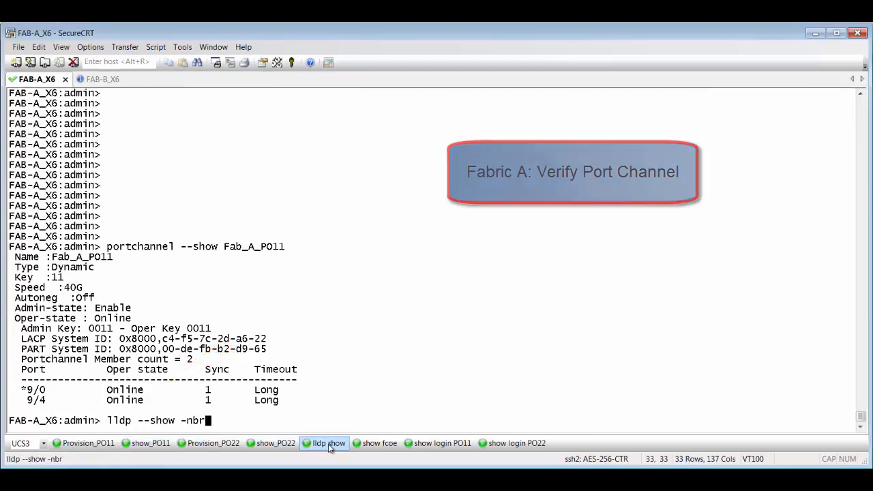
key(Return)
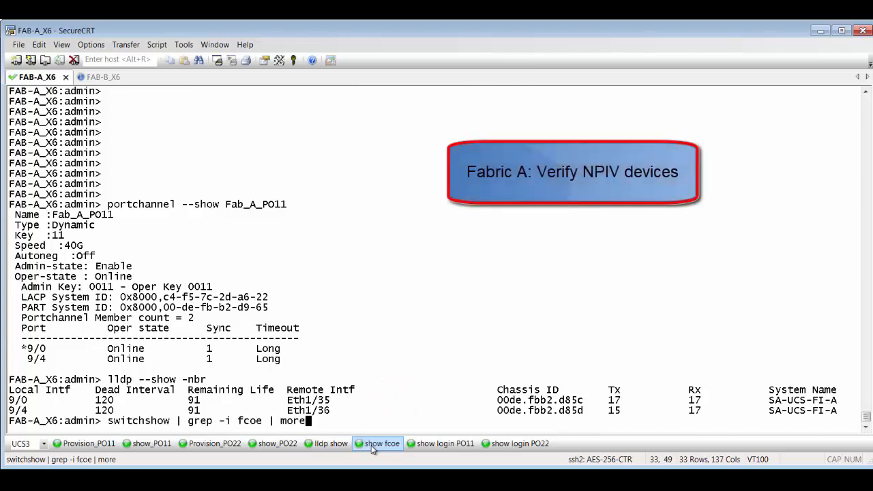
List Fabric A FCoE ports and the three logins on Fab_A_PO11, then go to FAB-B_X6
key(Return)
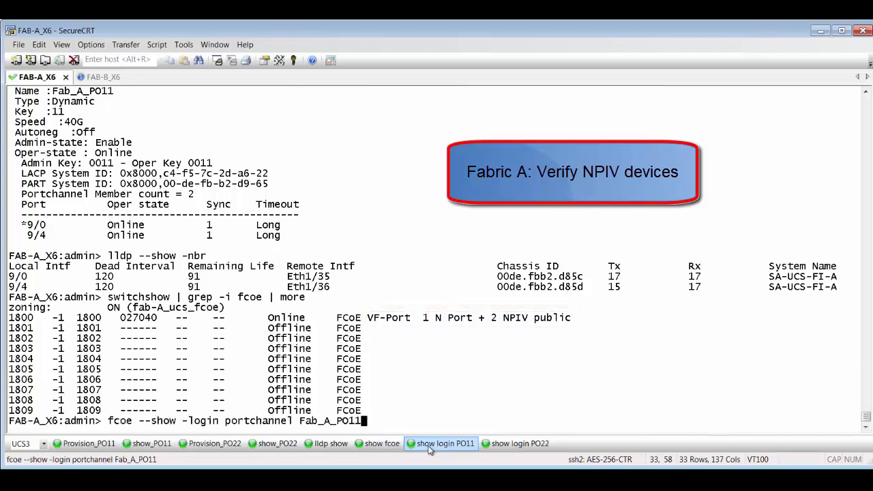
key(Return)
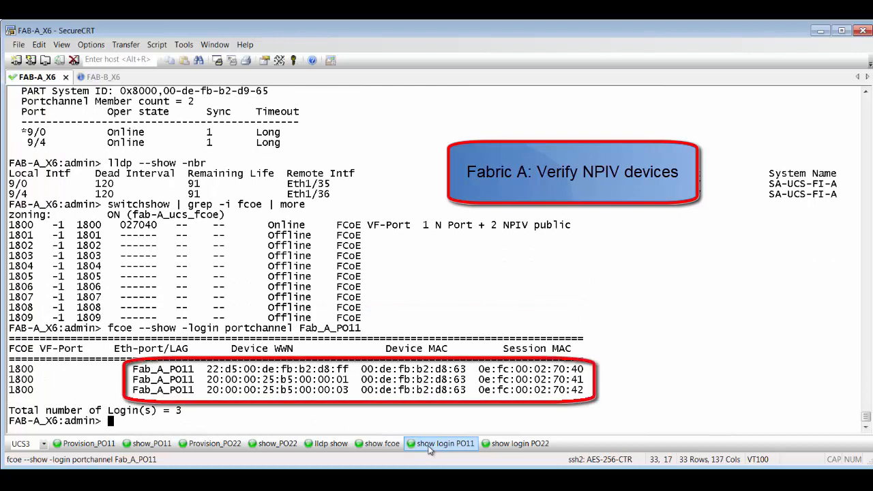
click(86, 77)
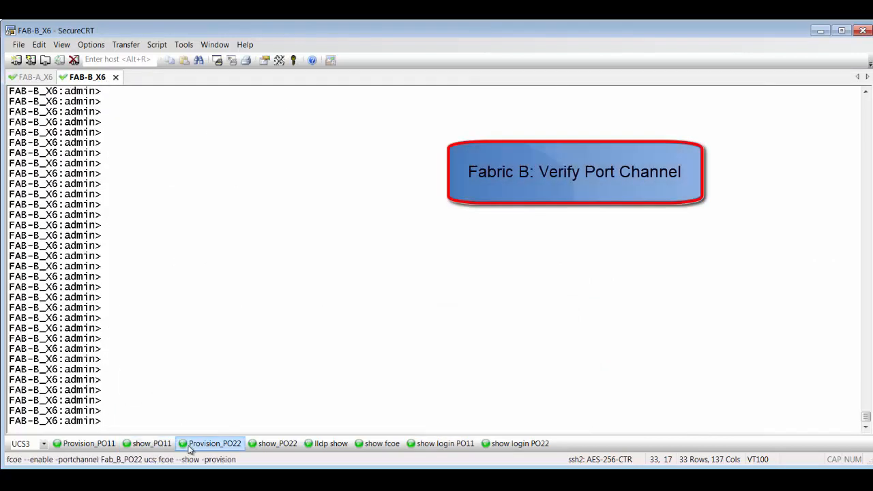
On Fabric B, confirm Fab_B_PO22 is online on 9/0 and 9/4 and query LLDP neighbors
click(277, 443)
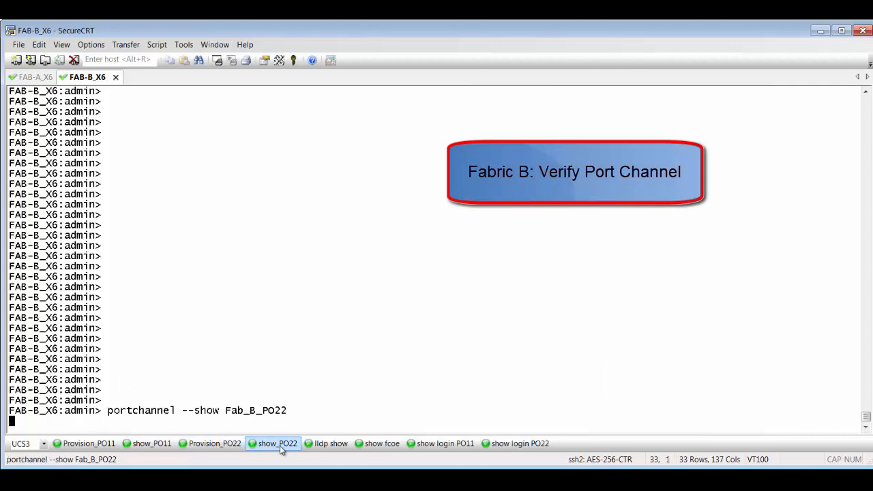
key(Return)
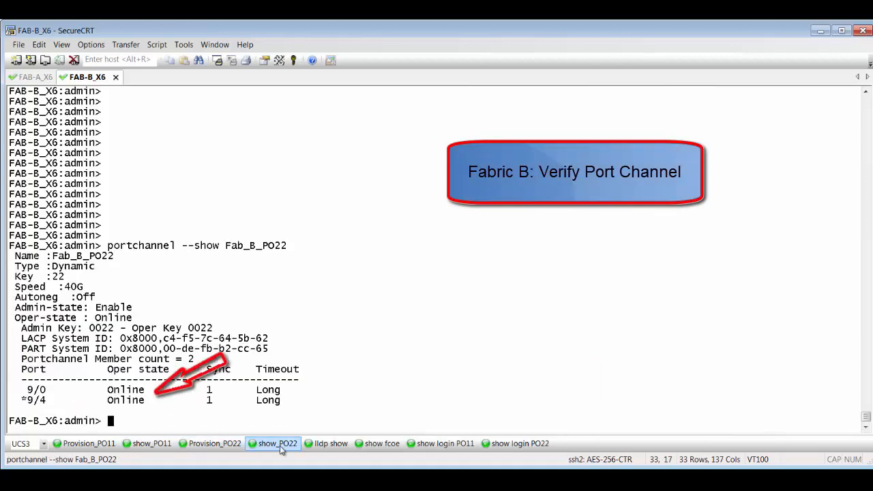
click(331, 443)
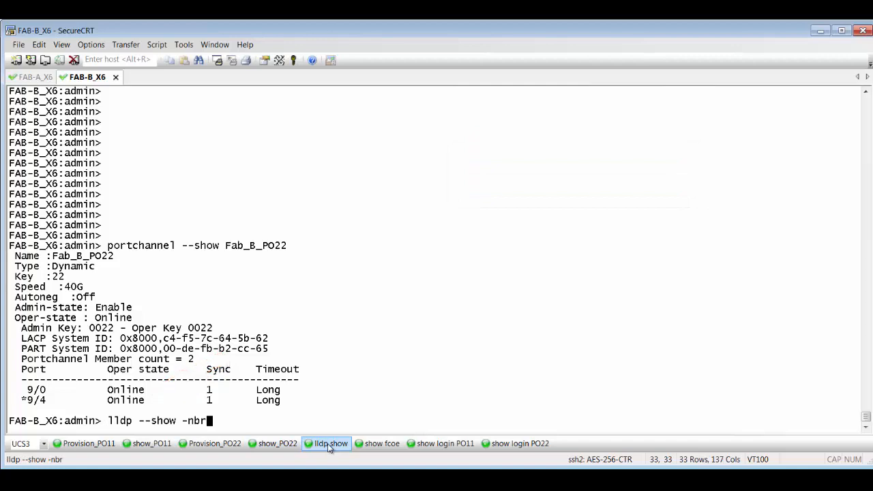
key(Return)
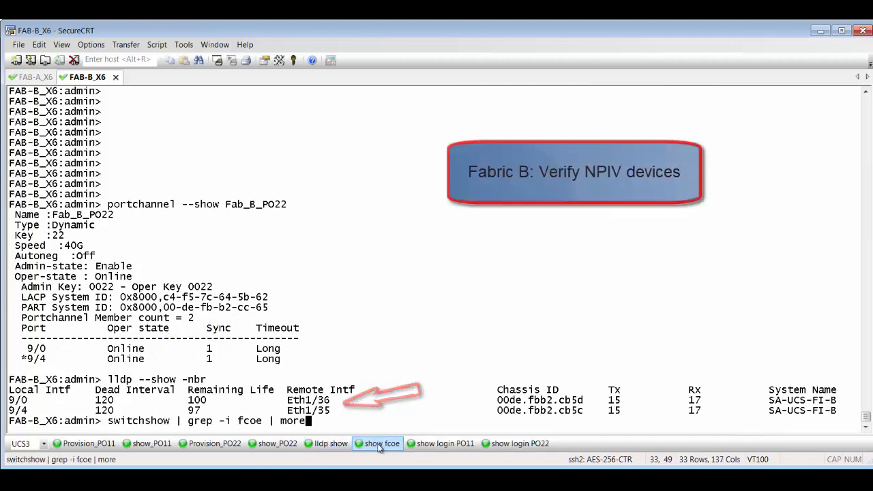
List Fabric B FCoE ports and the three logins on Fab_B_PO22, then go to FAB-A_X6
key(Return)
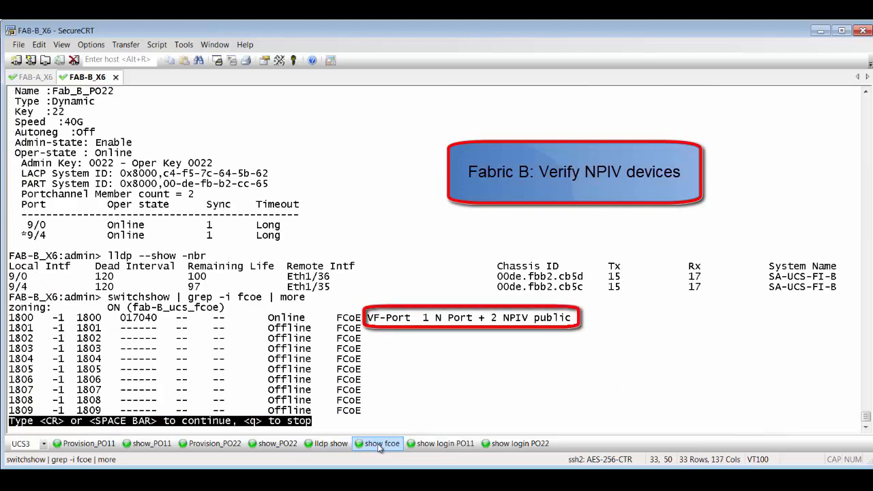
click(520, 444)
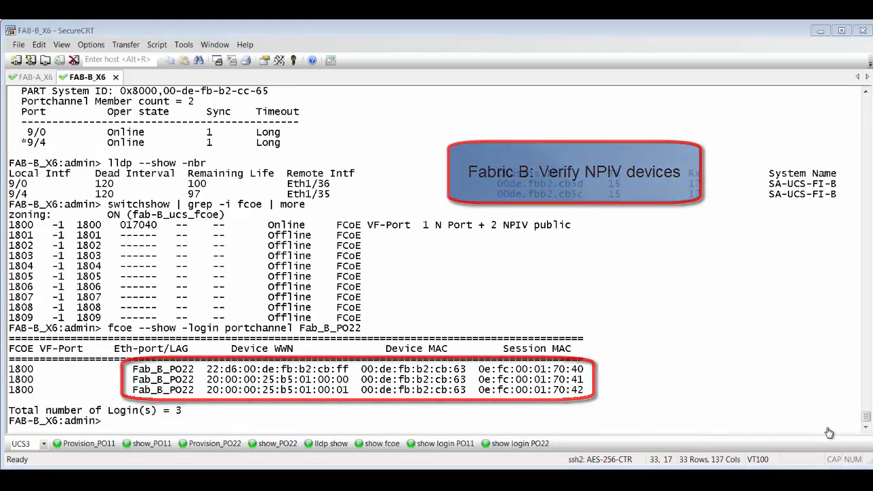
click(35, 77)
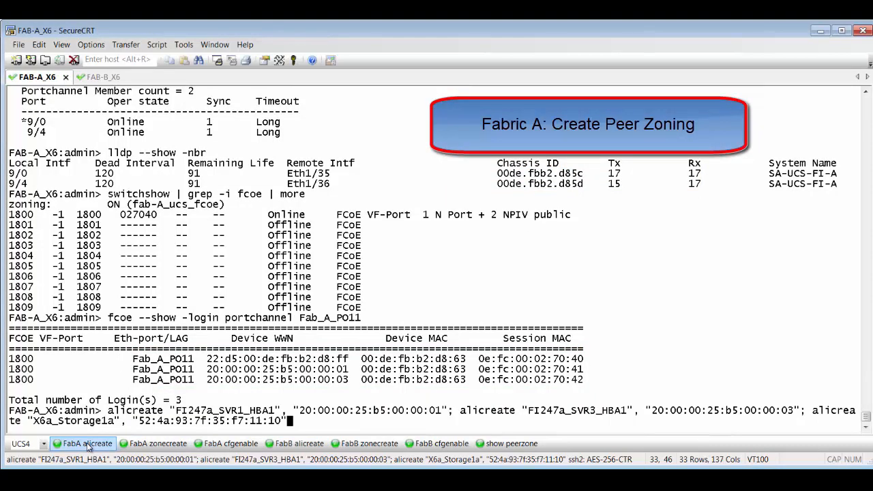
Create Fabric A aliases and peer zone FI247a_Peerzone1, verify it, then switch to Fabric B
key(Return)
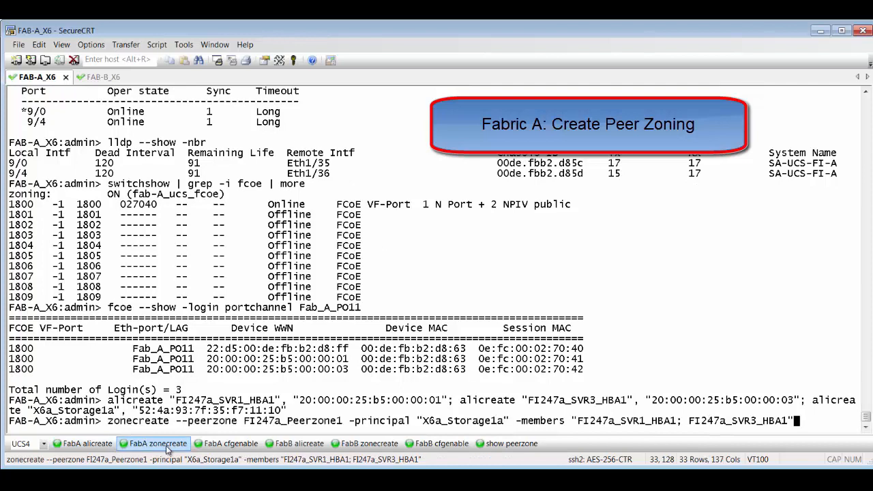
key(Return)
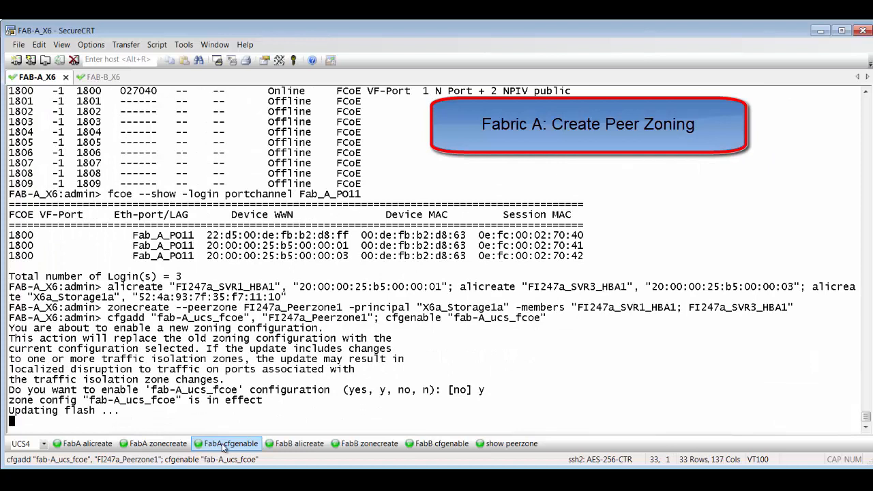
click(511, 444)
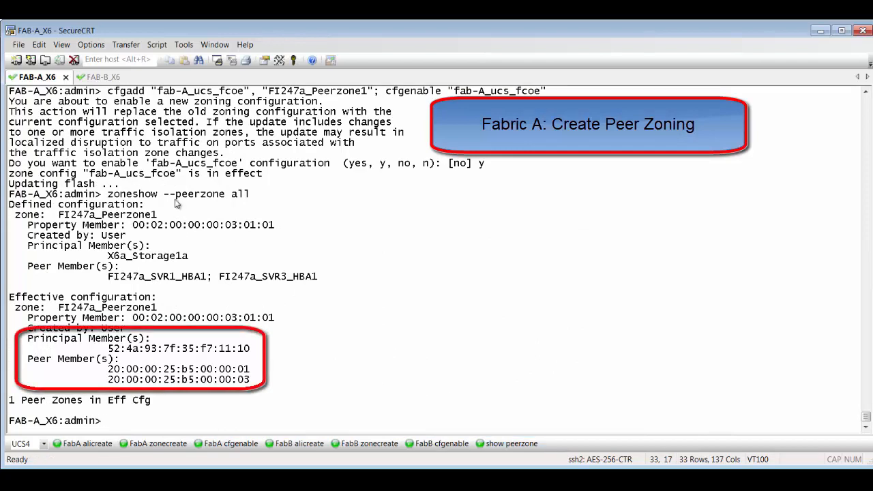
click(86, 77)
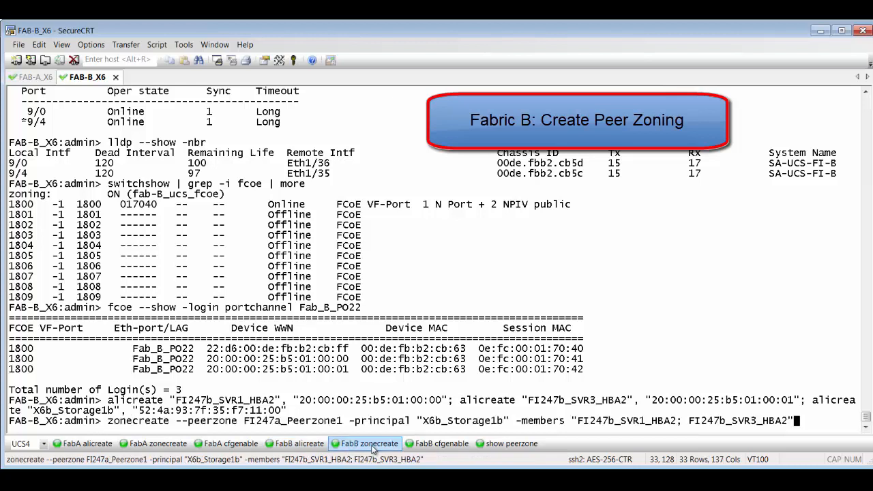
Create the Fabric B peer zone, enable fab-B_ucs_fcoe answering y, and list peer zones
key(Return)
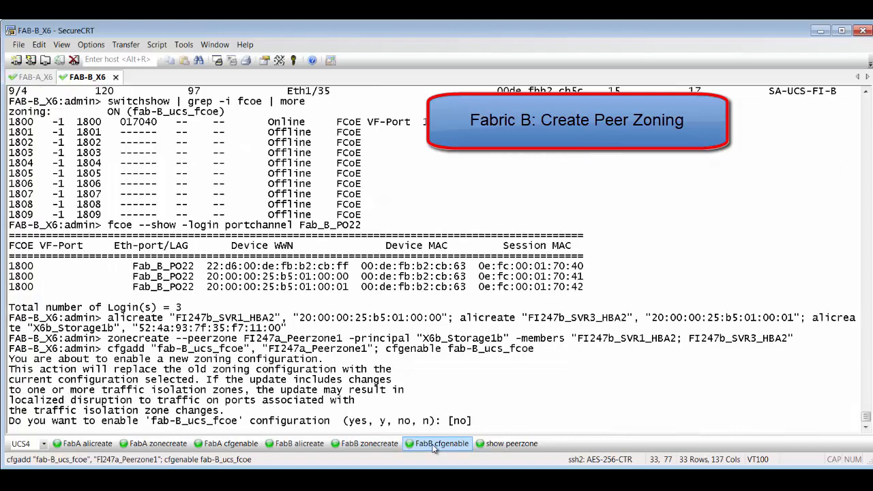
text(y)
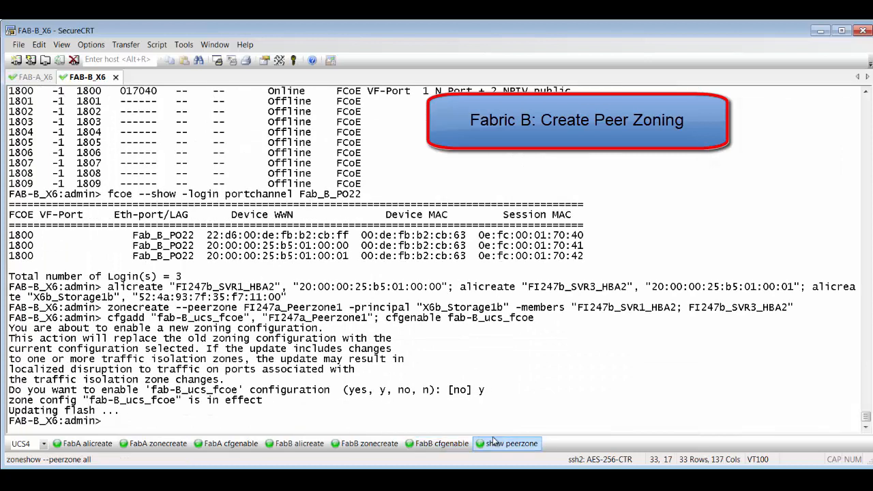
click(510, 444)
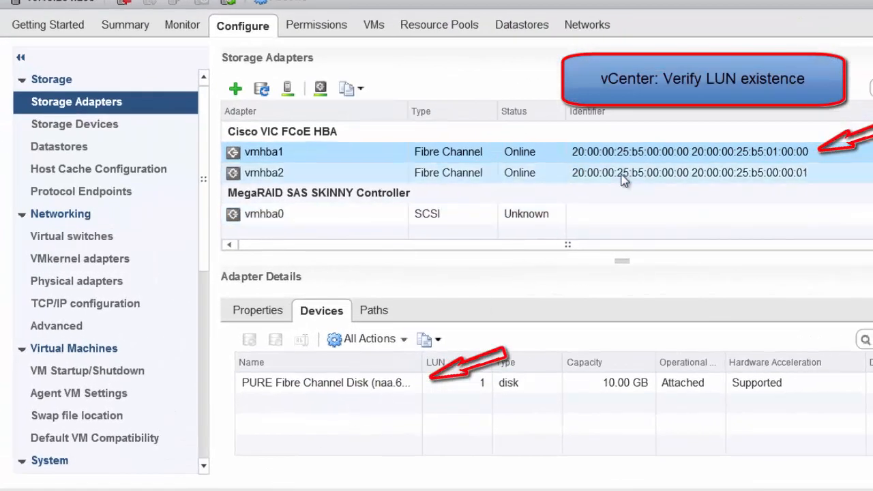
Check vmhba2's storage devices for the attached 10 GB PURE Fibre Channel disk at LUN 1
click(264, 172)
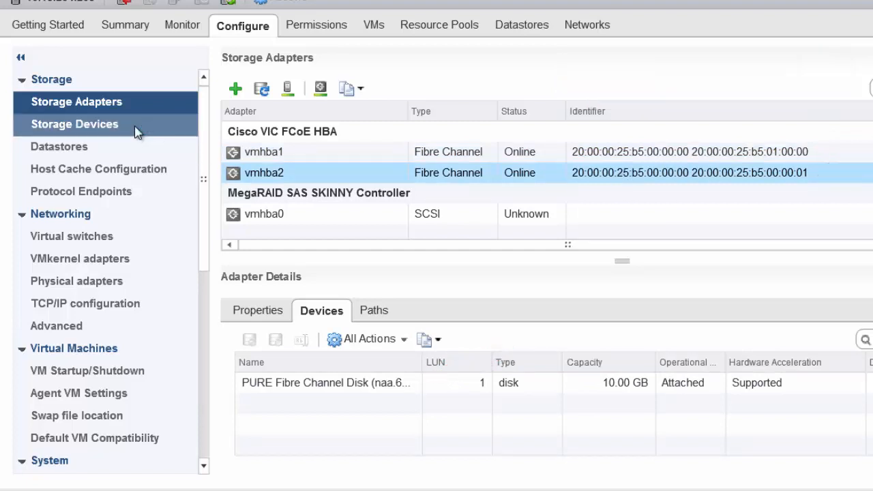
click(74, 124)
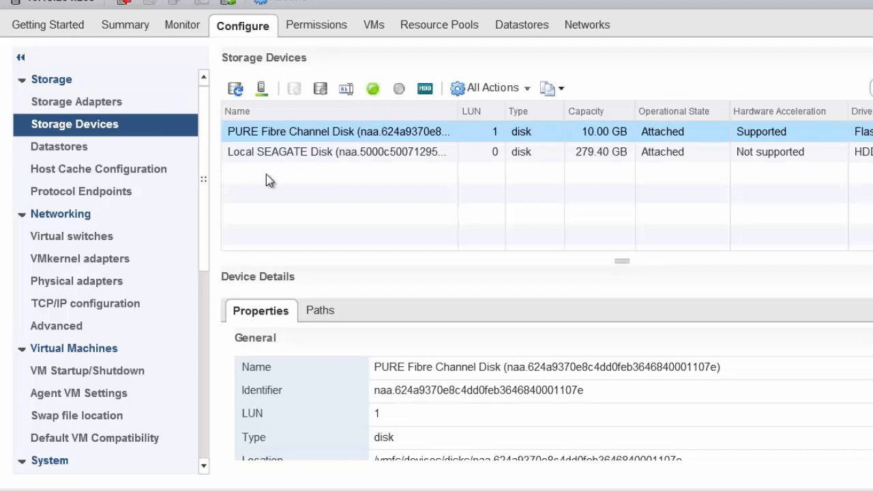
mouse_move(268, 180)
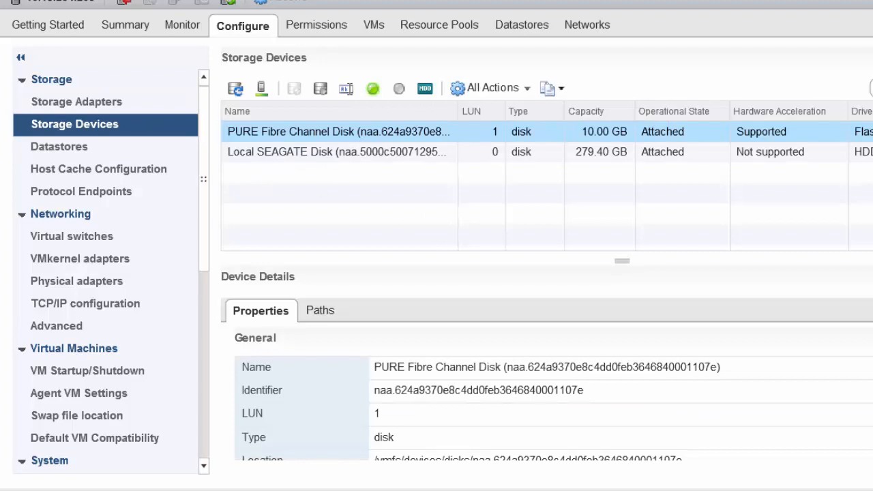
scroll(down, 3)
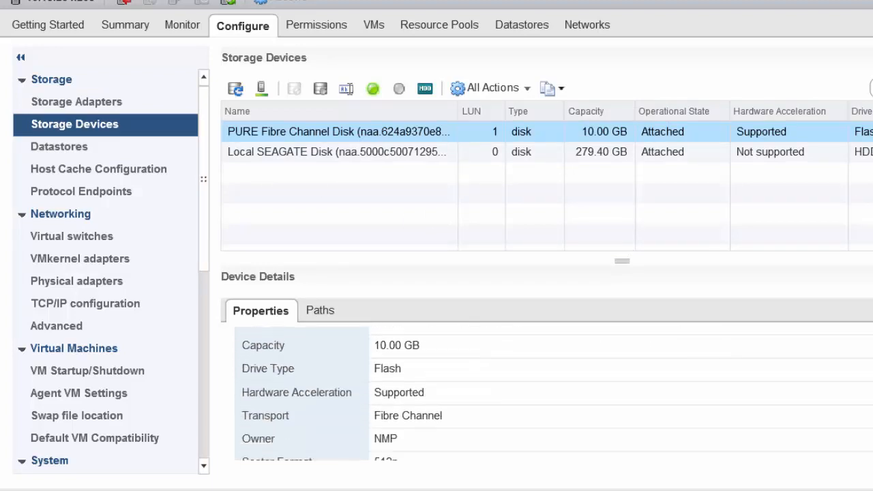
scroll(down, 3)
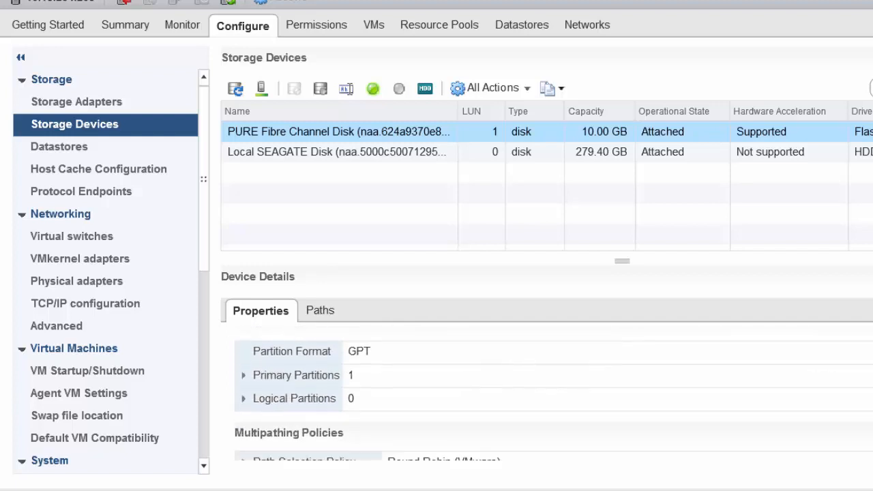